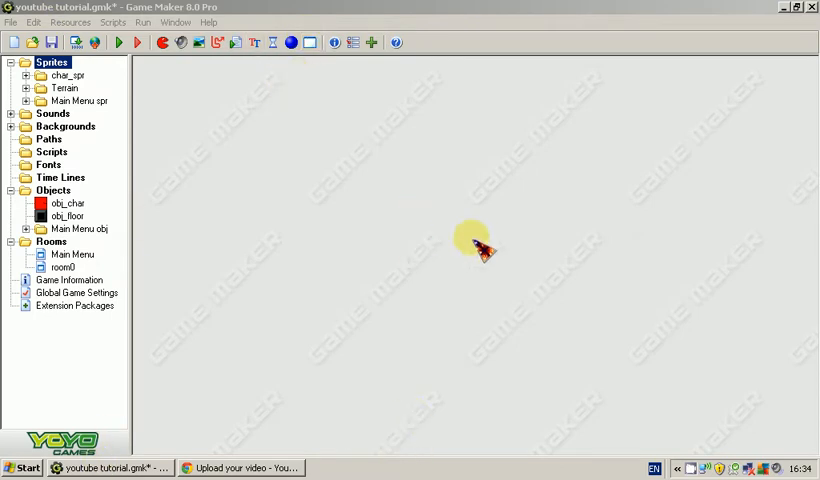
mouse_move(250, 216)
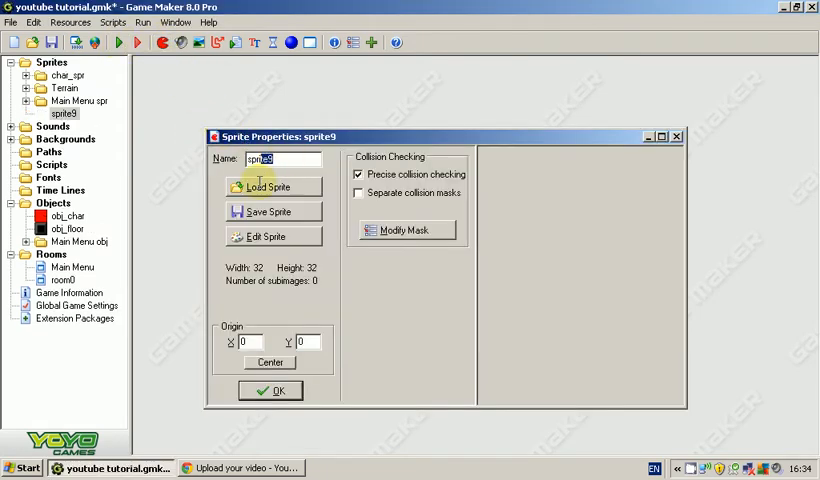
- Name the new sprite spr_load_game in Sprite Properties
text(spr)
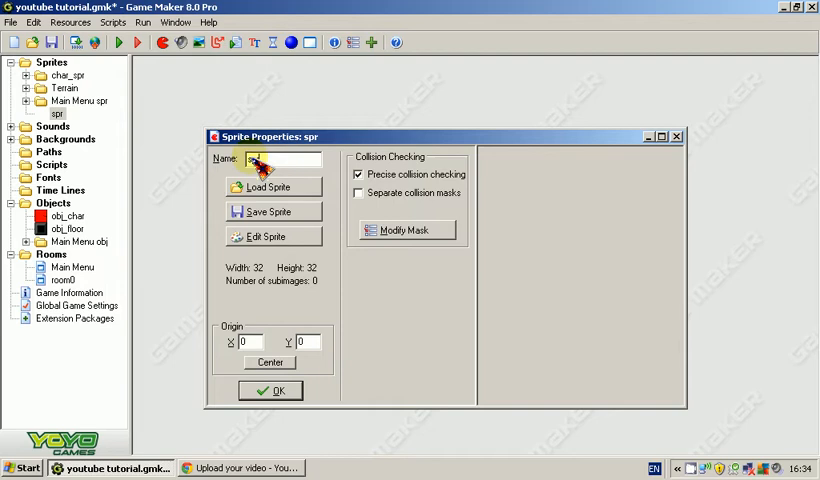
text(_)
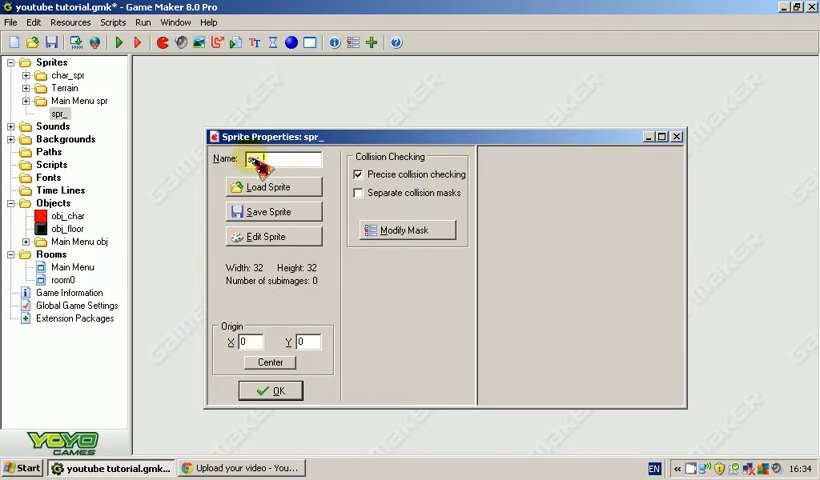
text(load_gae)
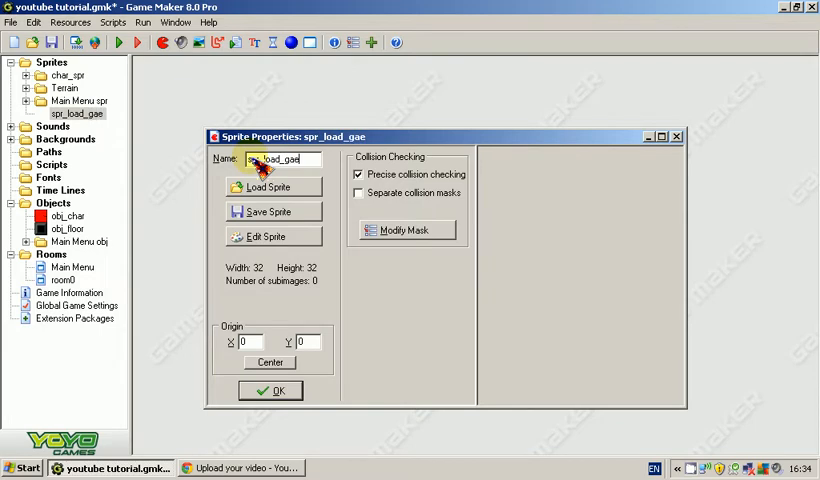
text(spr_load_game)
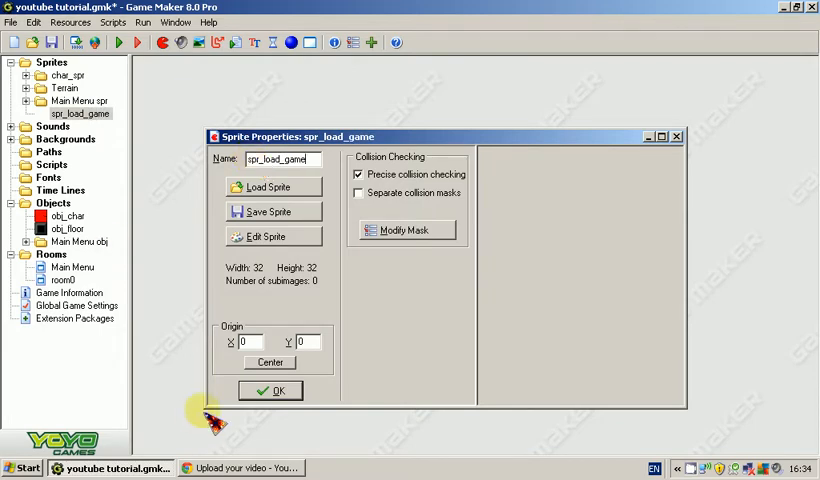
- Start a new 200 by 100 image for spr_load_game and draw the cyan-bordered rectangle
click(272, 236)
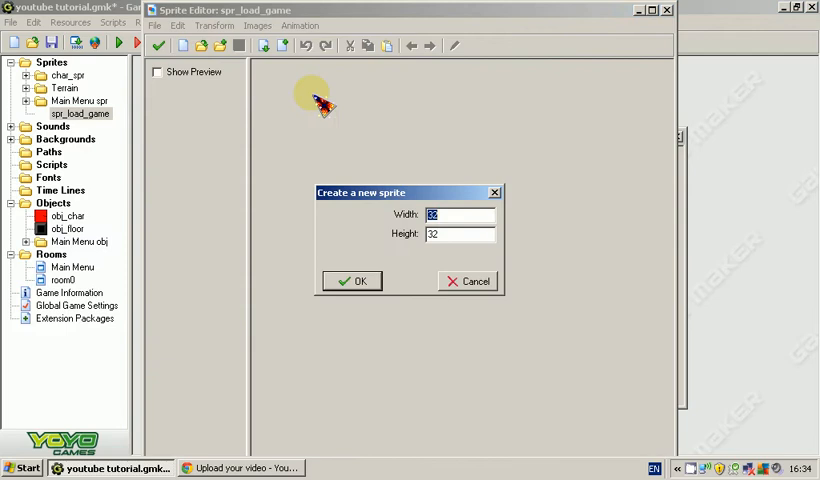
text(100)
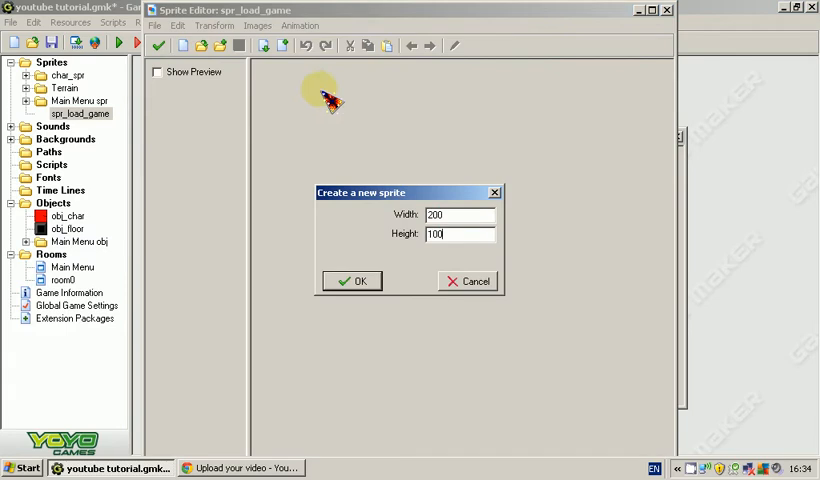
click(352, 280)
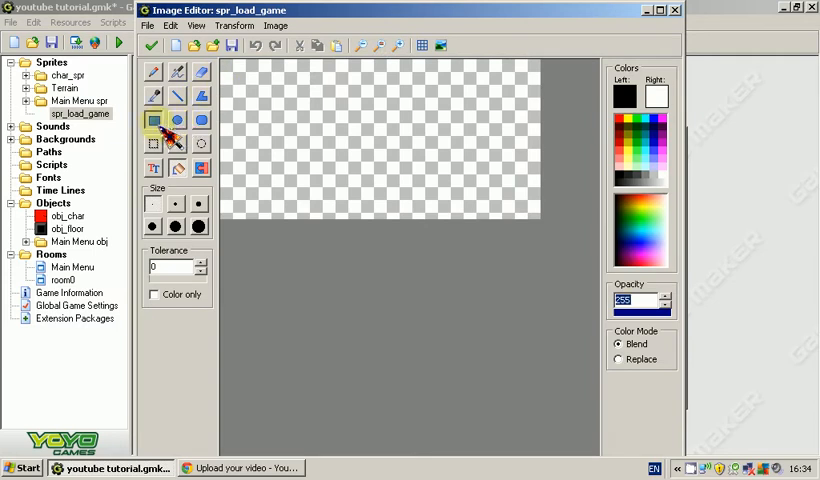
click(152, 120)
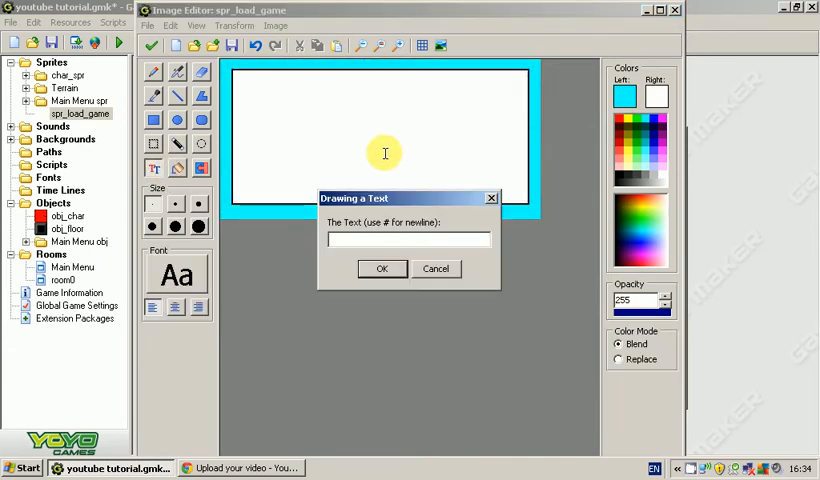
- Add the text Load Game in a new font inside the box
text(Load G)
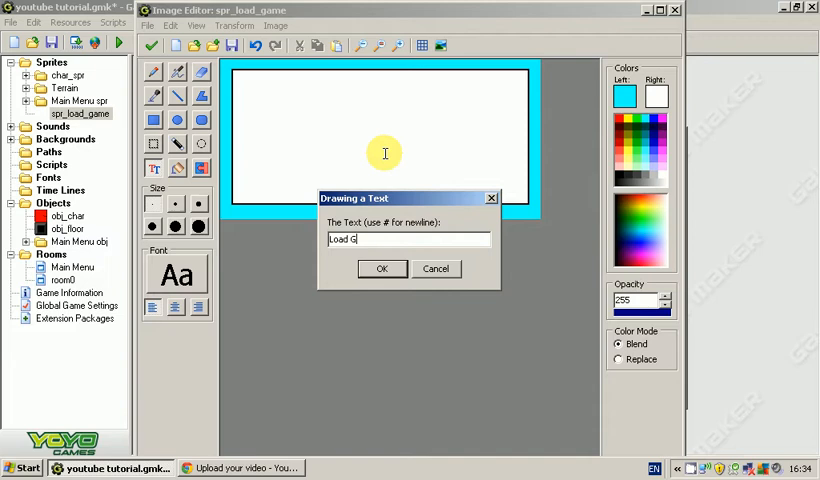
click(382, 268)
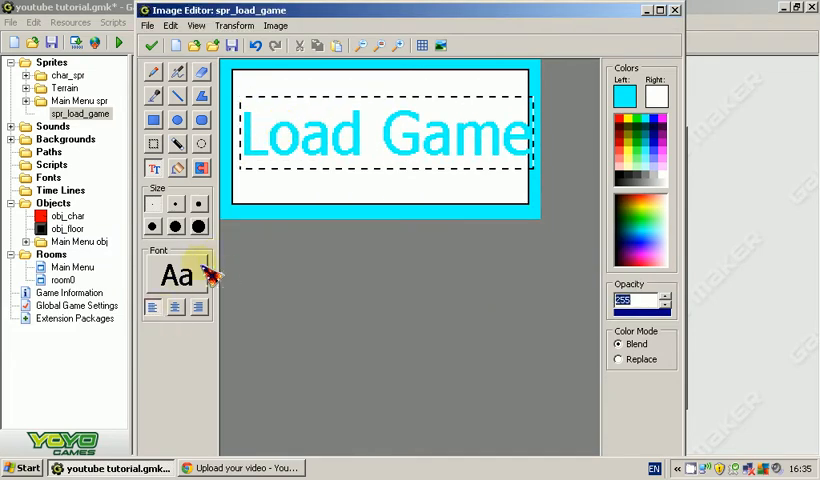
click(176, 276)
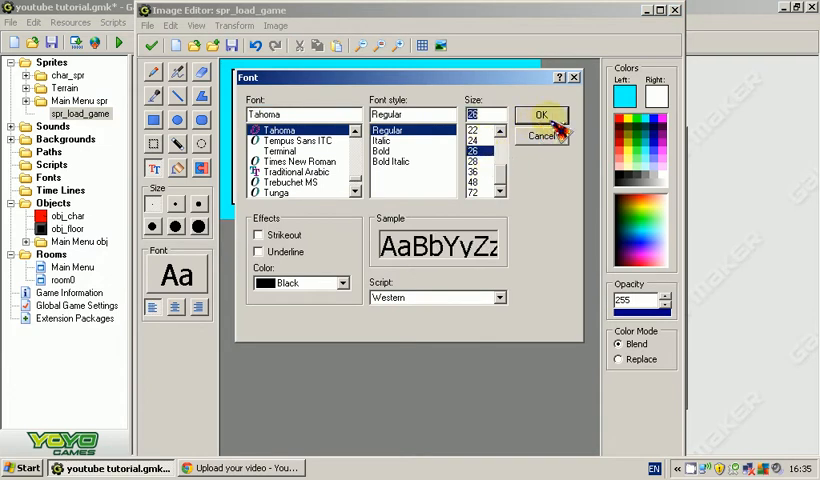
click(540, 114)
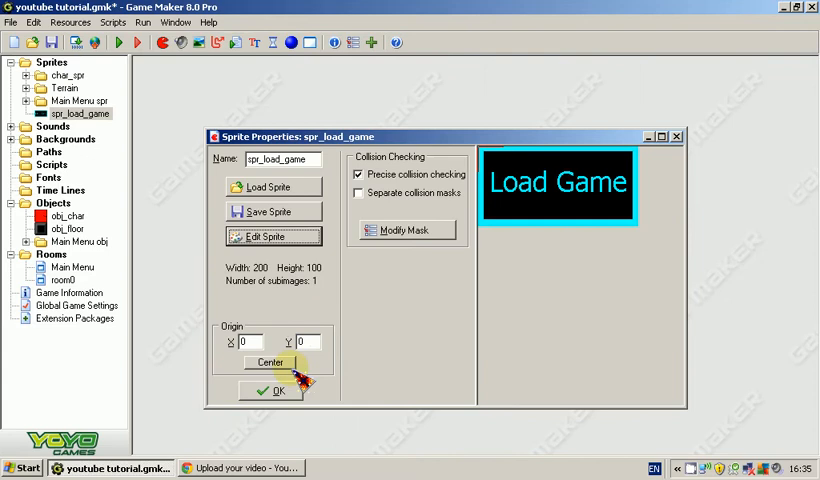
- Duplicate spr_load_game as spr_load_game_mouse_enter and buttonize its image with a set edge thickness
right_click(80, 112)
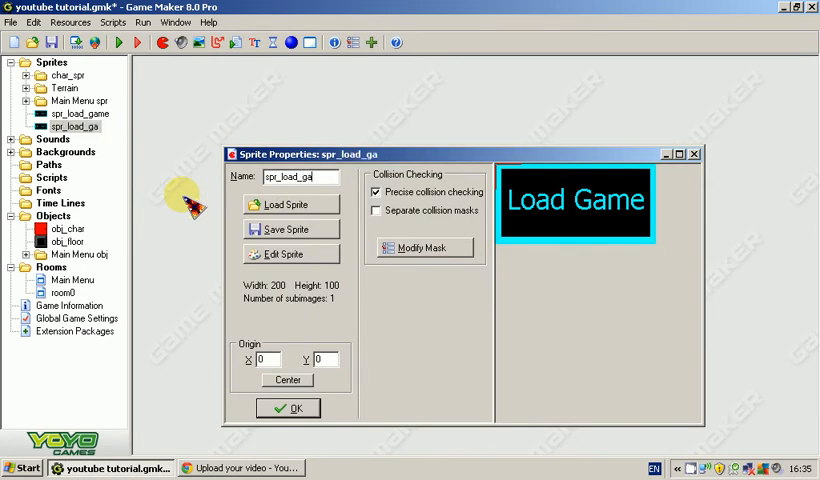
text(me_mouse_)
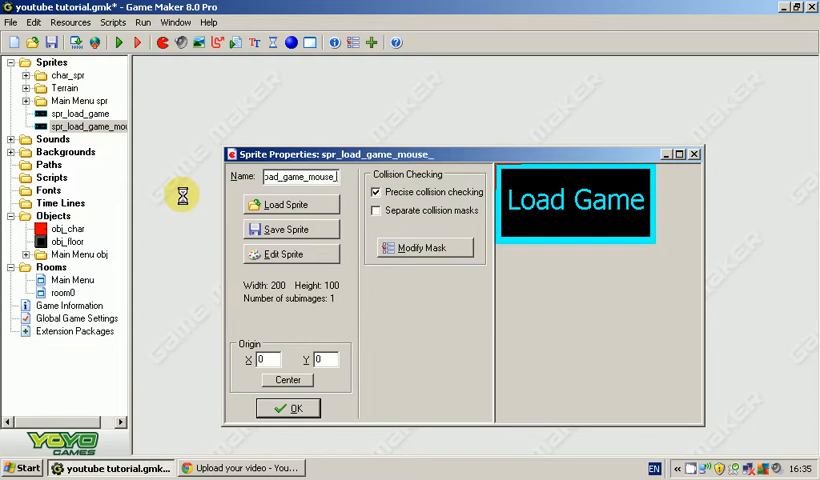
click(292, 252)
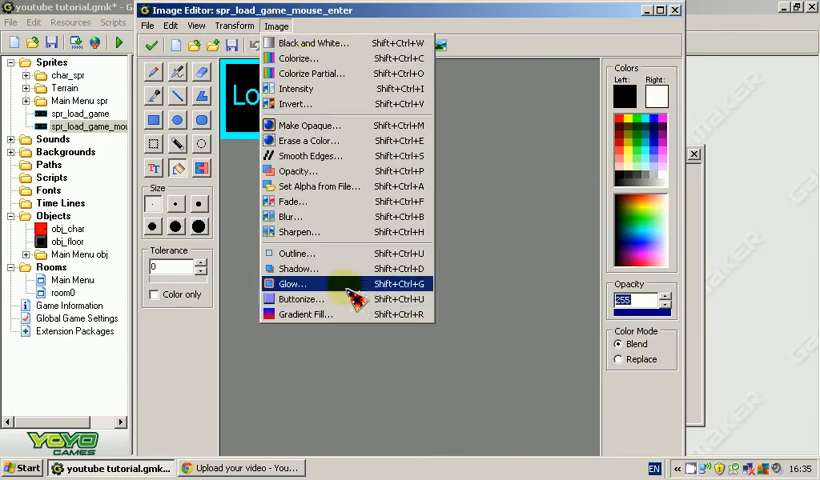
click(300, 300)
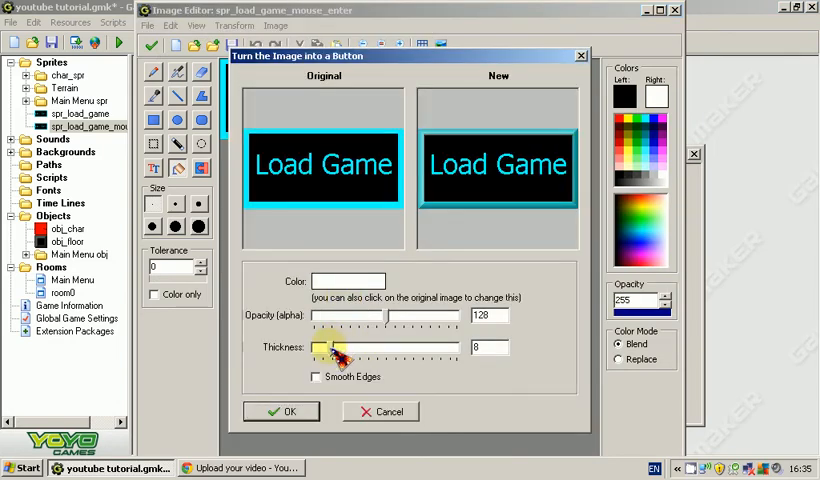
click(280, 412)
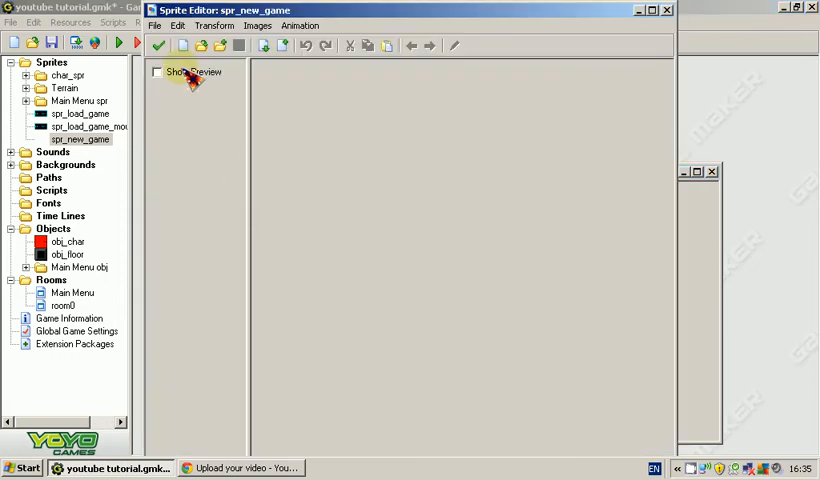
- Start a new 200 by 100 image for spr_new_game and draw a box filling it
click(182, 44)
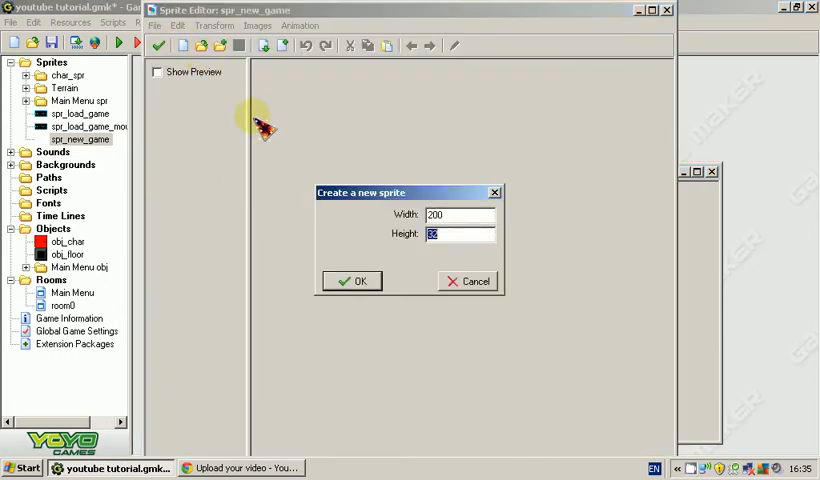
text(100)
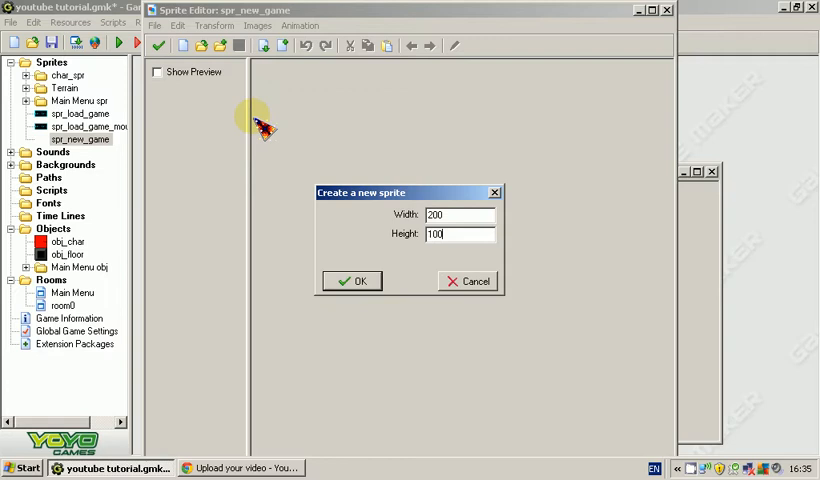
click(352, 280)
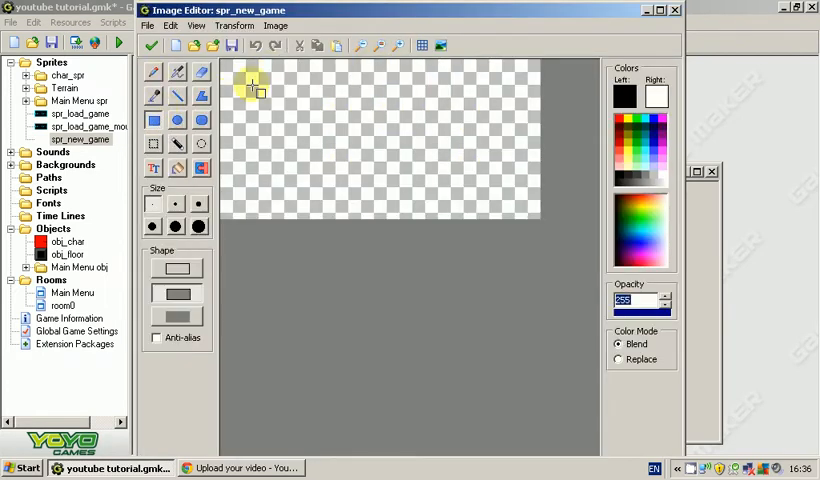
drag(256, 84, 530, 210)
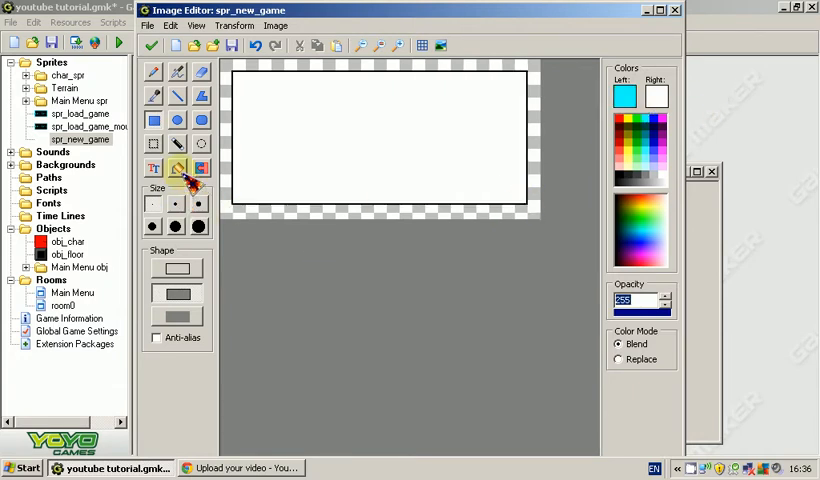
- Write New Game in the middle of the image and save the sprite
click(152, 168)
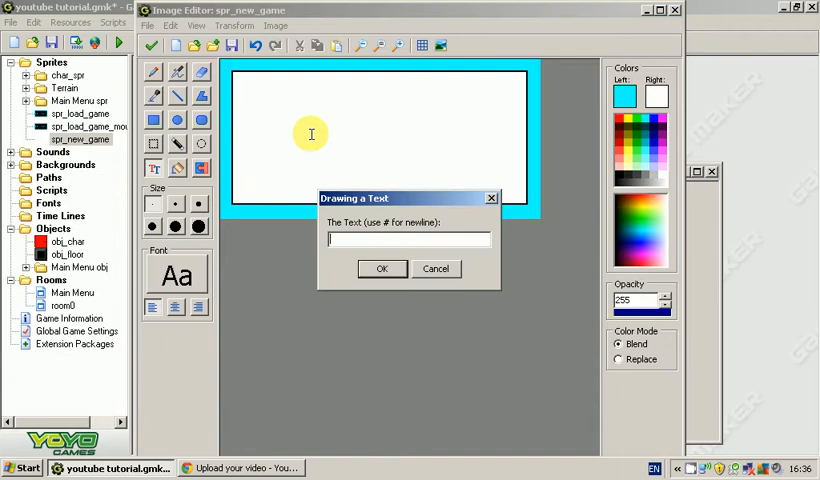
text(Ne3w)
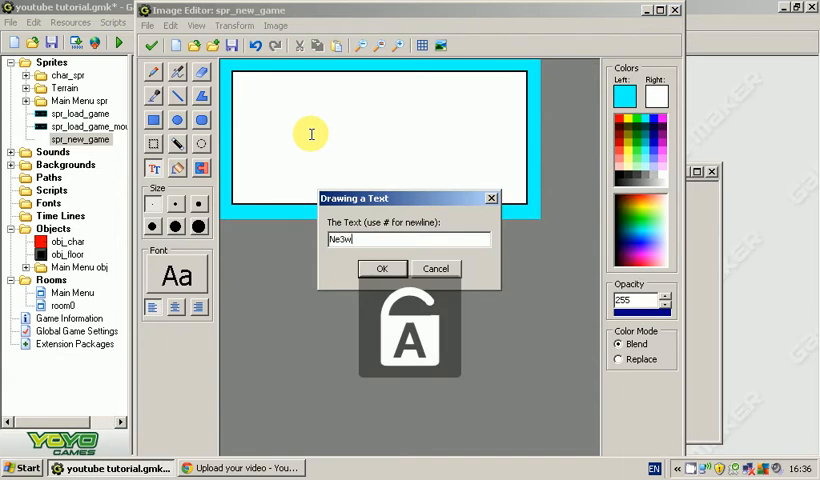
text(New GAM)
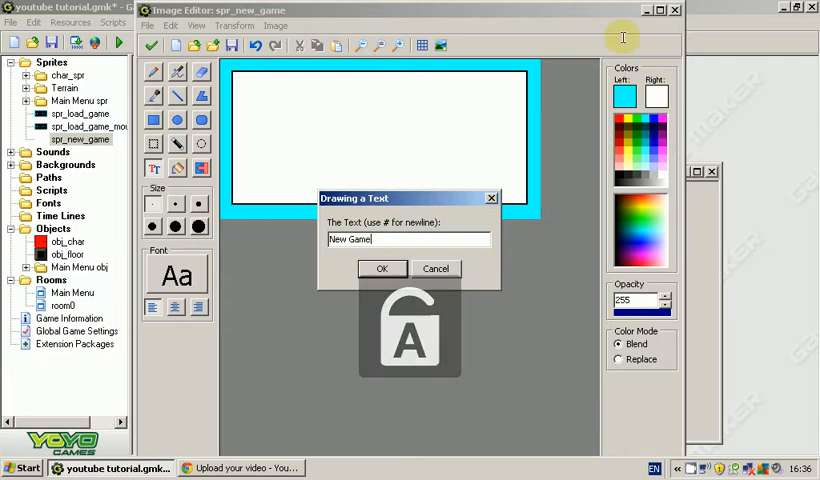
click(380, 268)
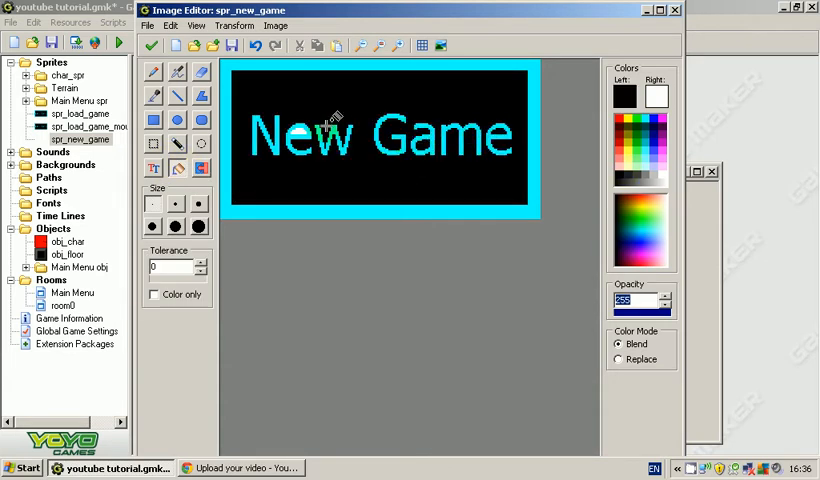
click(152, 44)
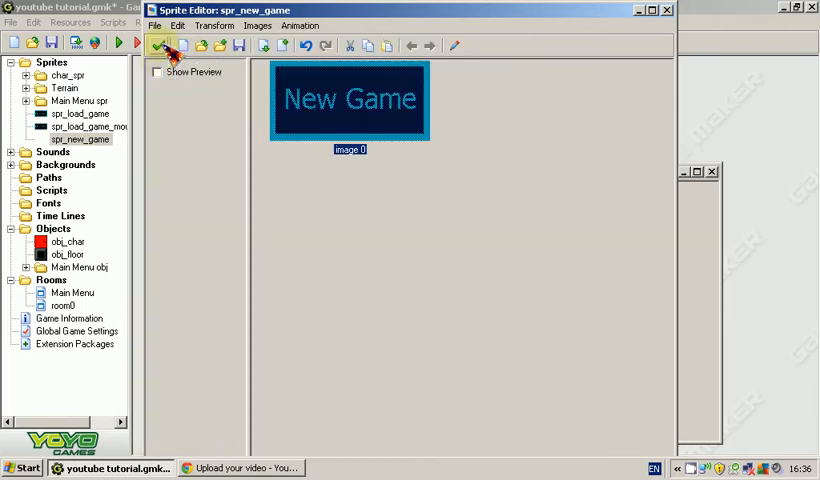
- Duplicate spr_new_game as spr_new_game_mouse_enter and apply the button effect to its image
right_click(78, 140)
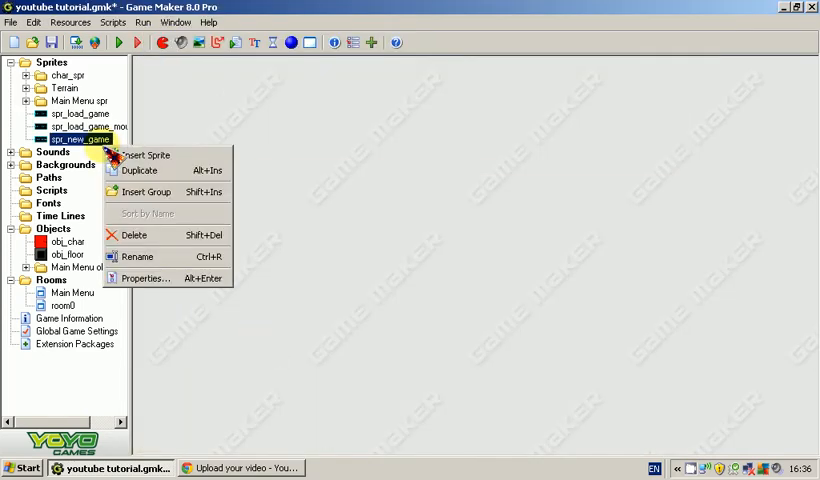
click(146, 156)
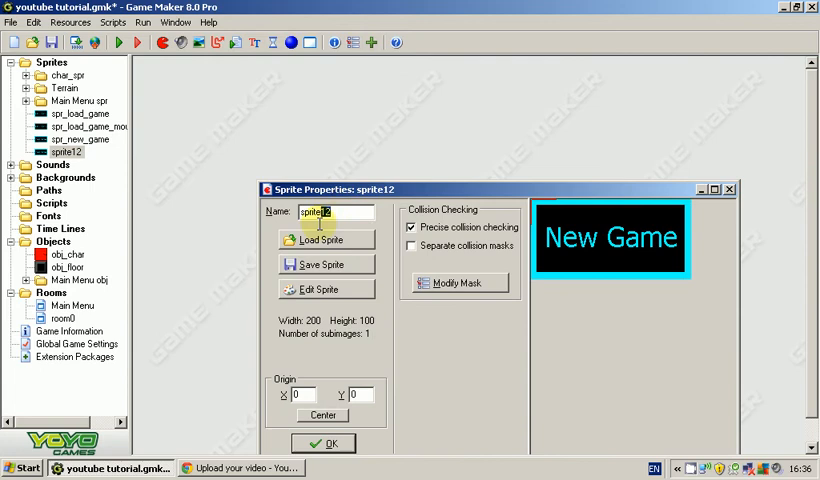
text(spr_)
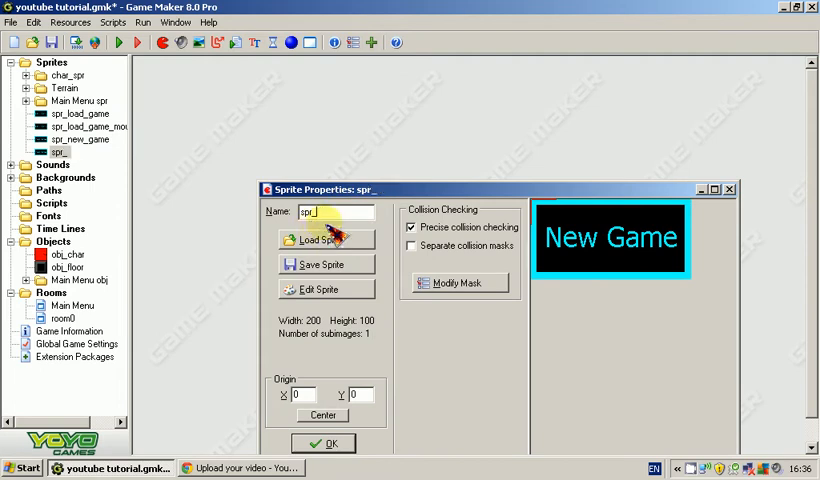
text(new_)
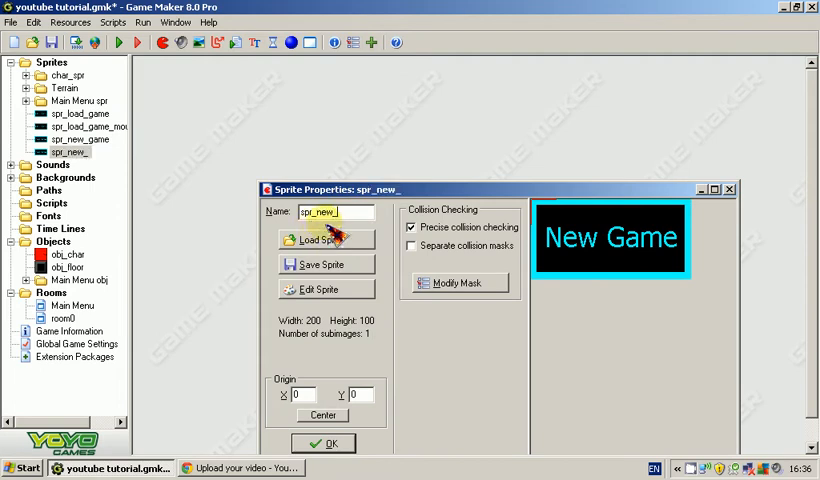
text(game_)
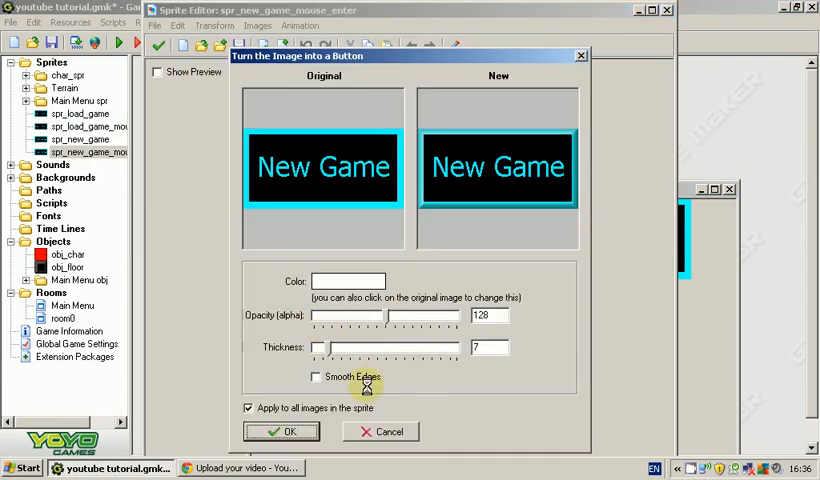
click(282, 432)
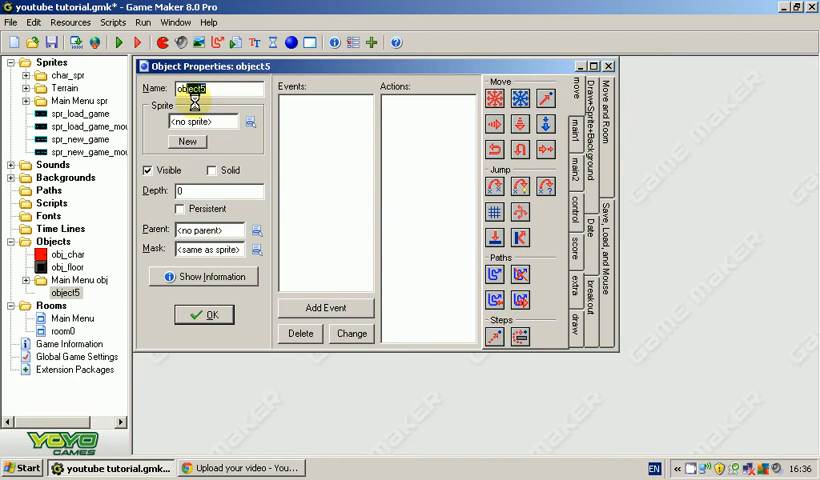
- Create obj_new_game with sprite spr_new_game and obj_load_game with spr_load_game
text(obj_new_ga)
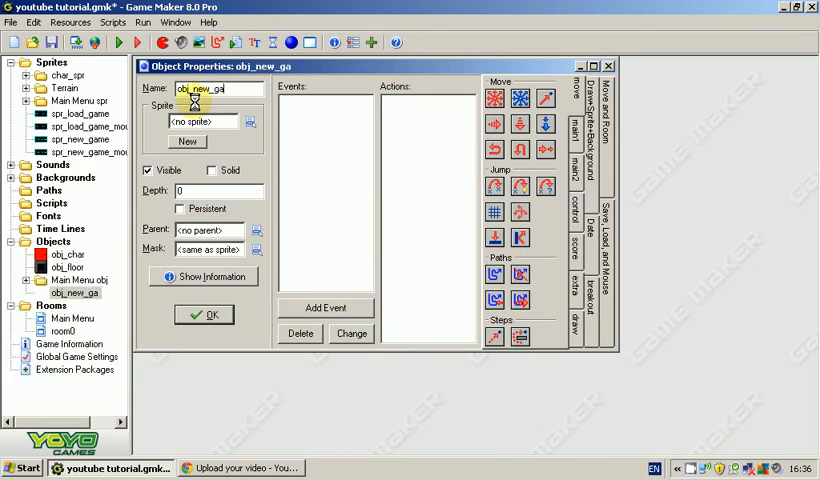
click(204, 120)
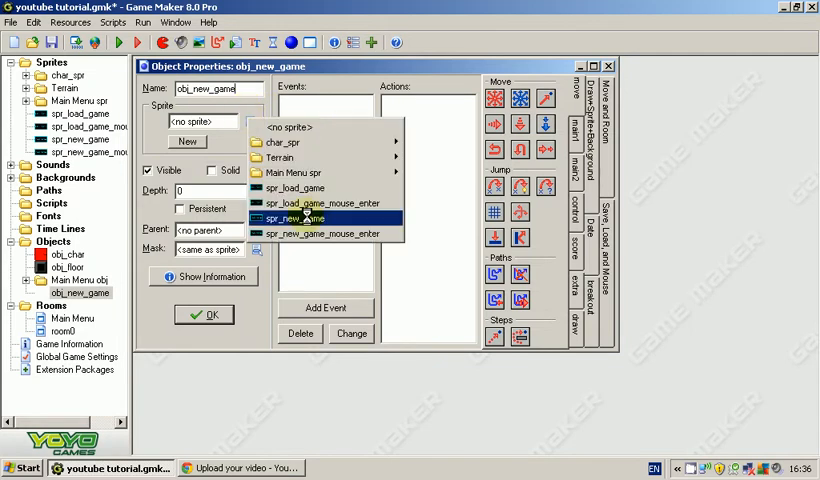
click(300, 218)
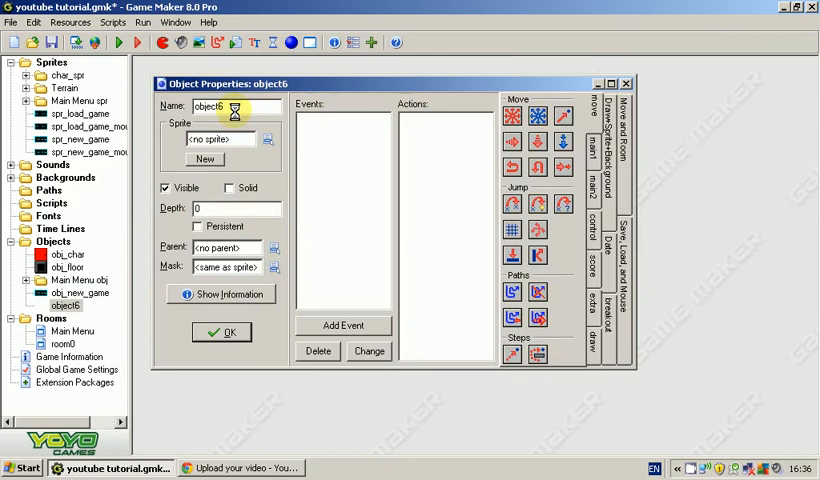
text(obj_)
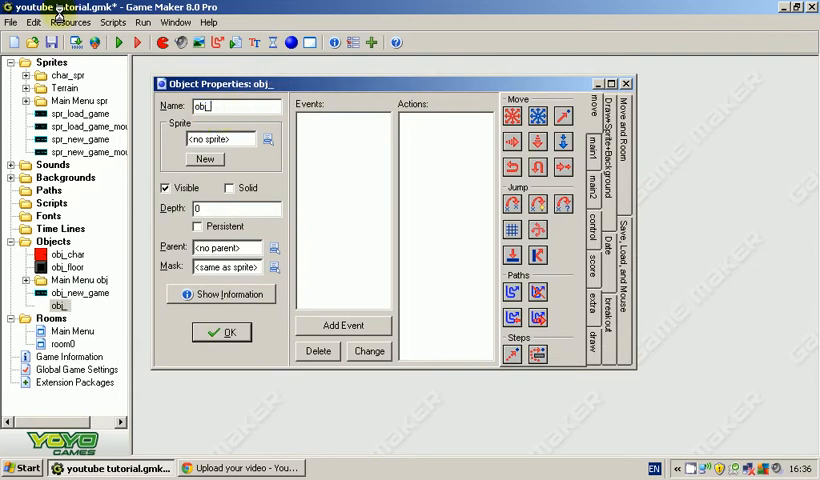
text(load_game)
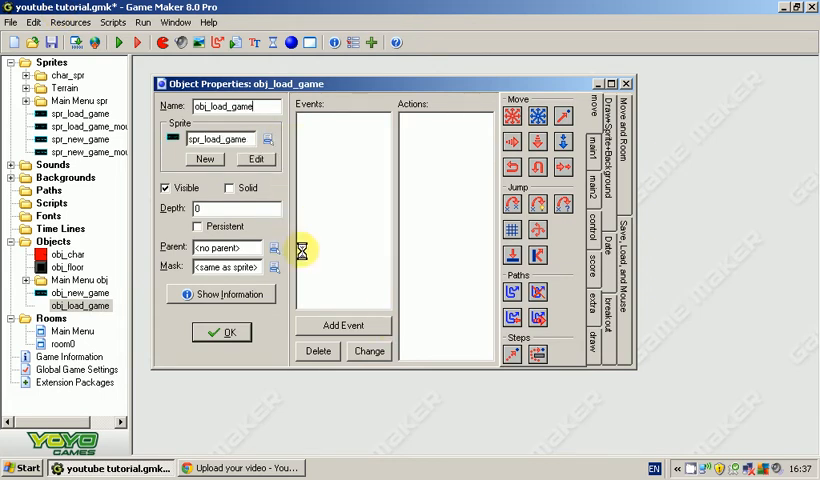
- Give obj_new_game a Mouse Enter event changing to the highlighted sprite
click(220, 332)
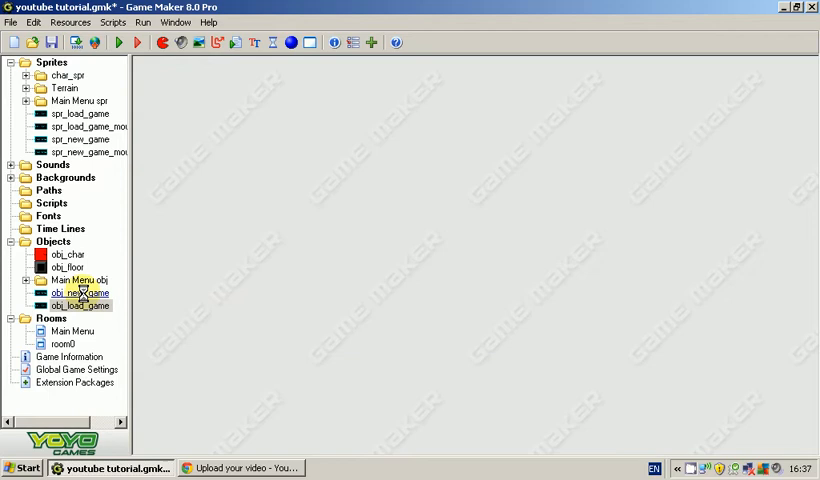
click(80, 292)
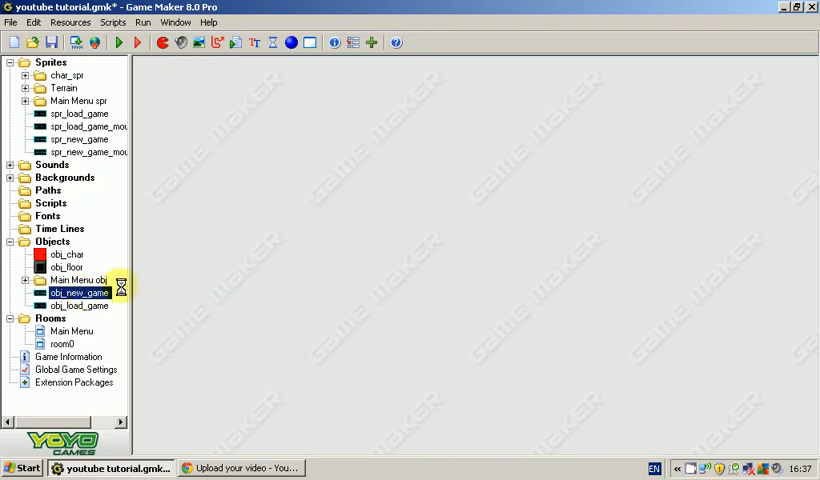
double_click(78, 292)
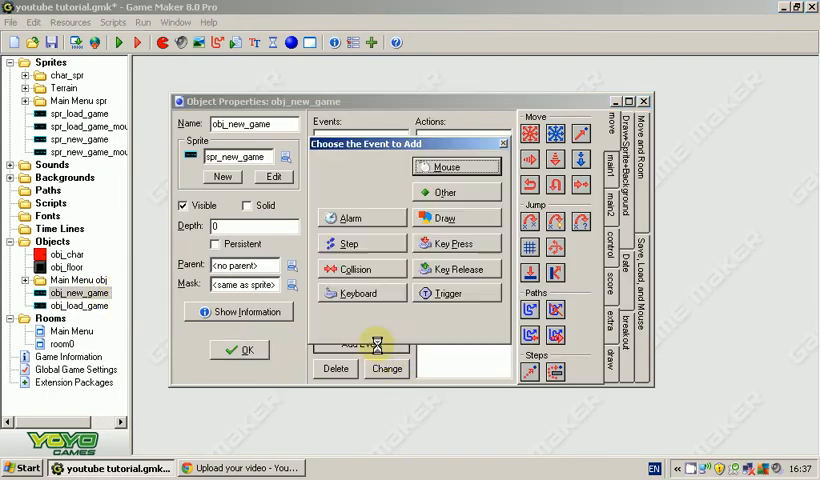
click(456, 166)
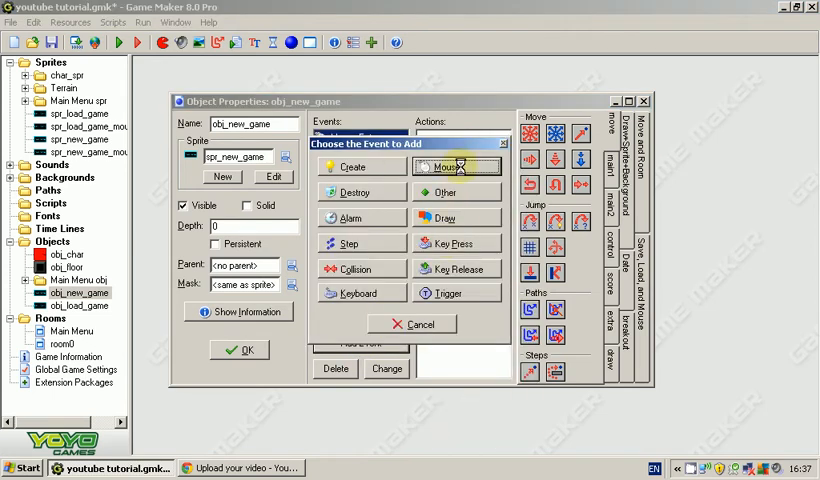
click(456, 166)
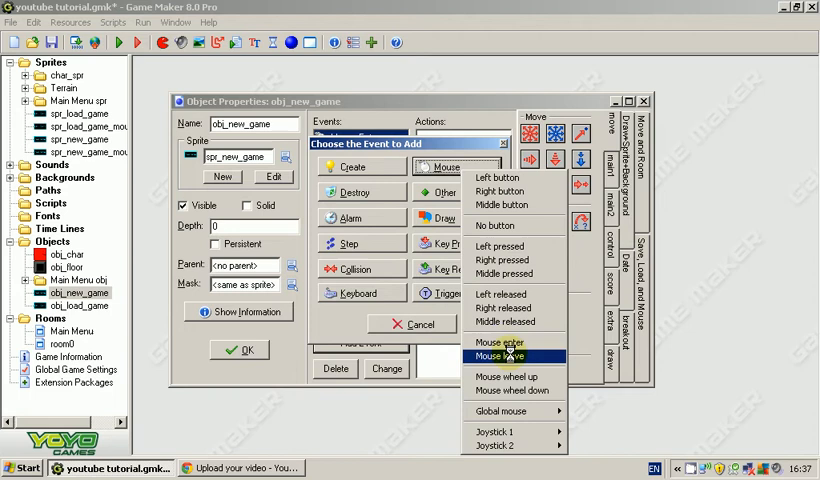
click(500, 342)
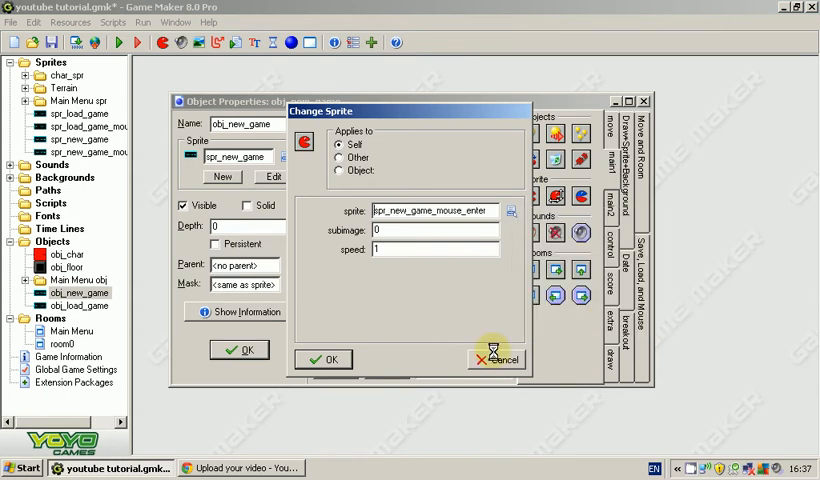
click(496, 360)
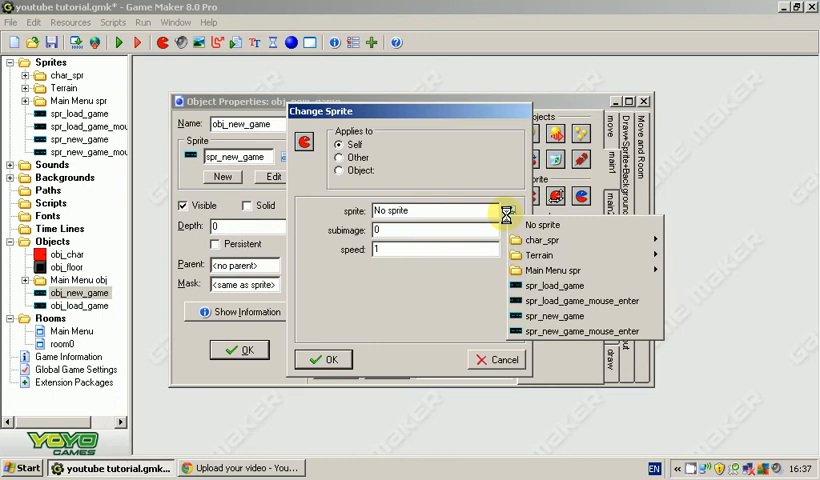
- Add a Mouse Leave event reverting to spr_new_game plus a rollover sound
click(554, 316)
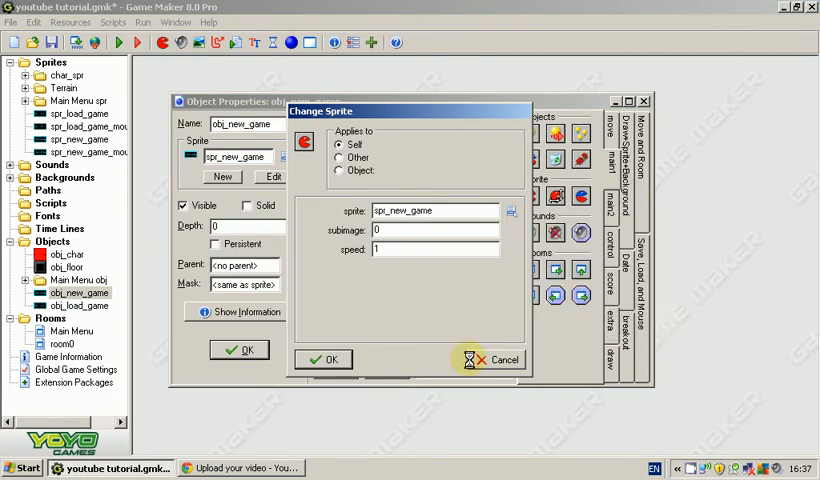
click(324, 360)
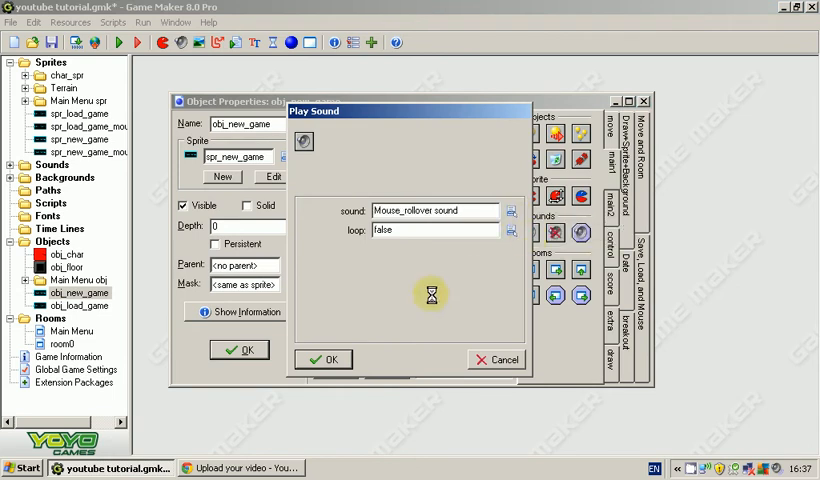
click(324, 360)
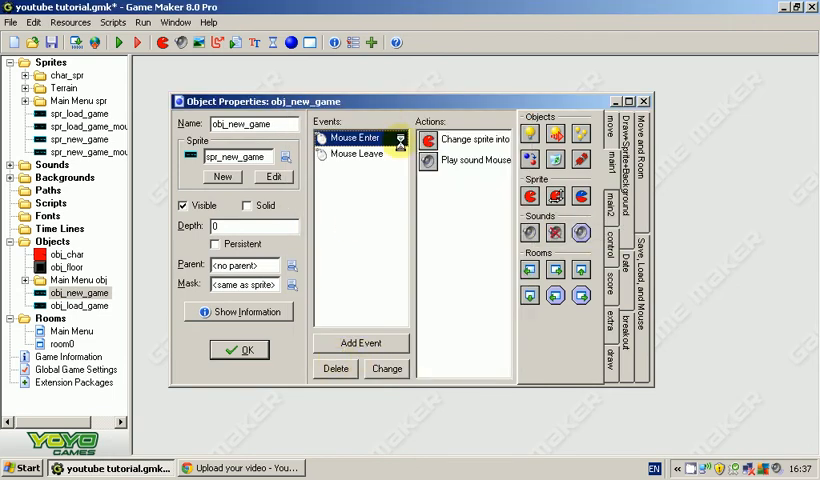
- Add a Left Pressed event that goes to room0
click(360, 342)
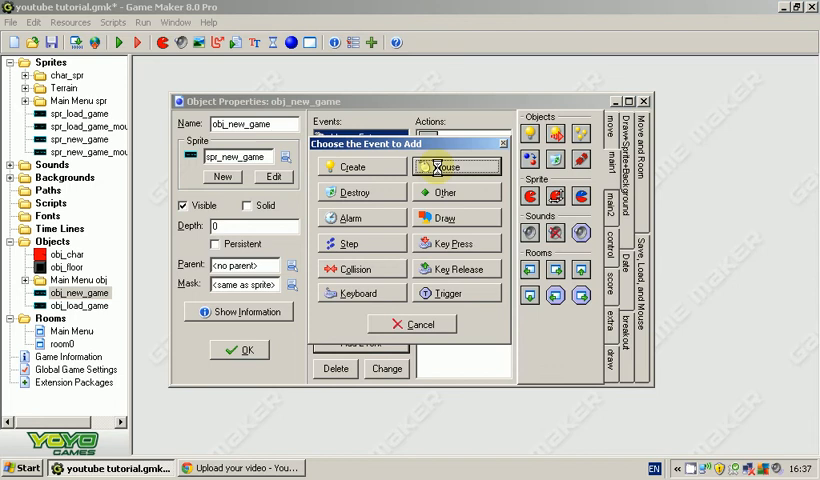
click(456, 168)
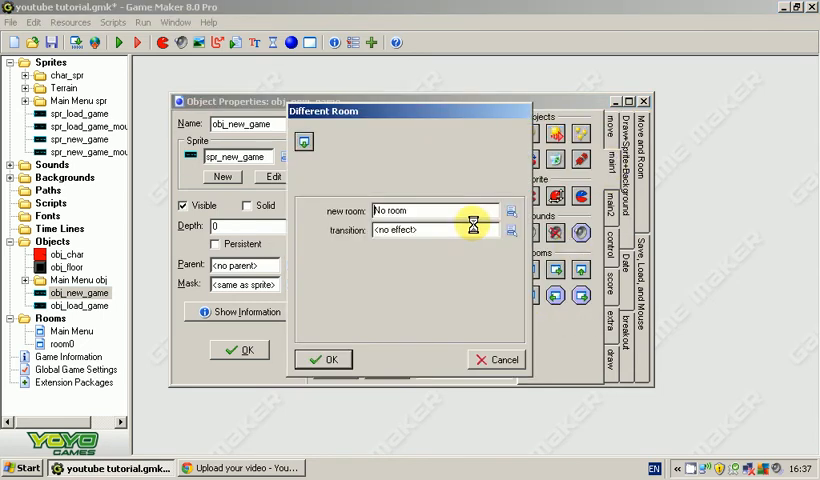
click(512, 212)
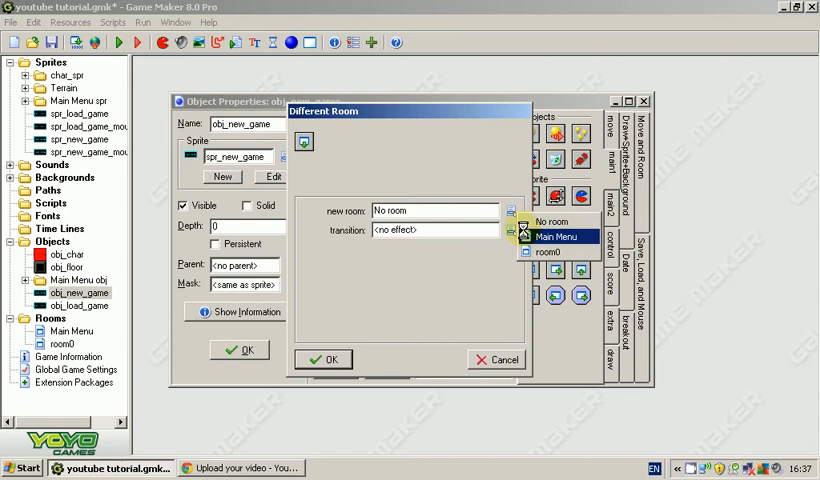
click(548, 234)
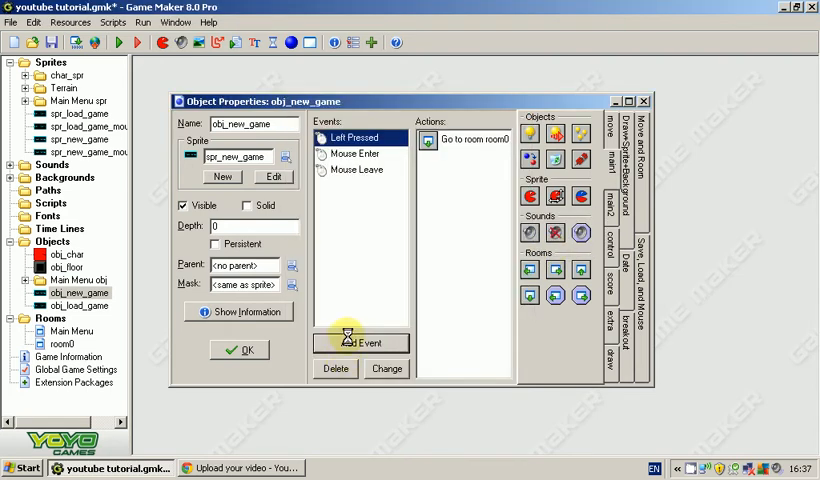
- Give obj_load_game Mouse Enter and Leave events, with Enter switching to the hover sprite
click(238, 350)
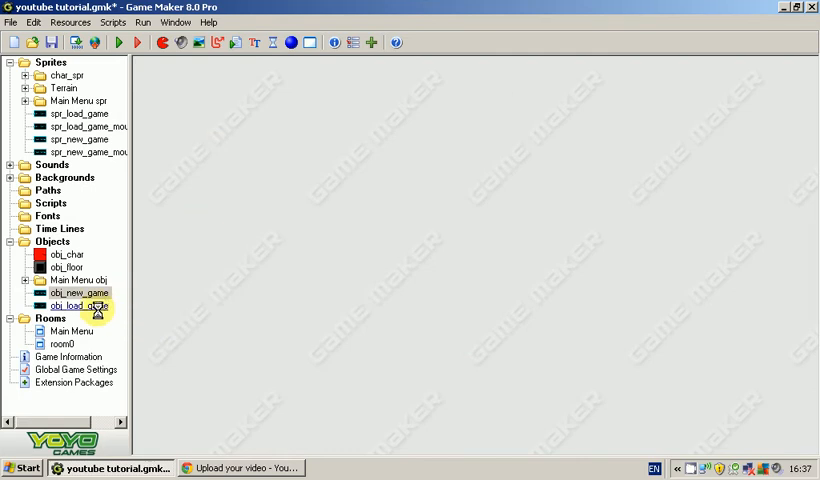
click(76, 304)
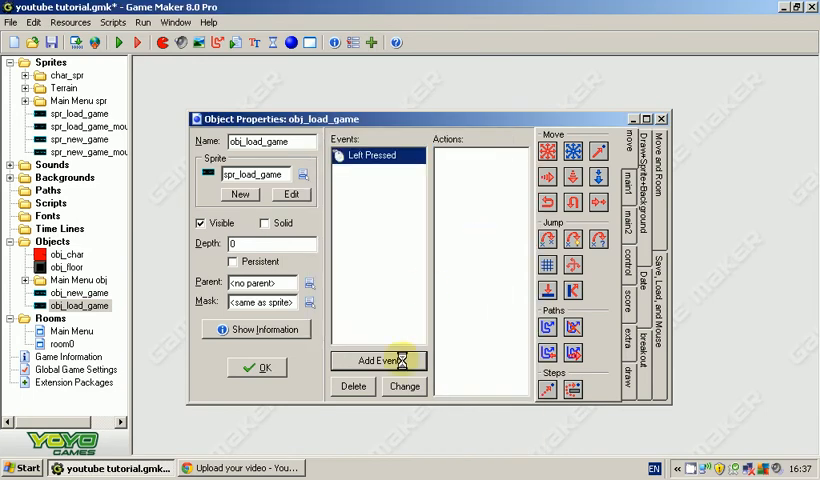
click(380, 360)
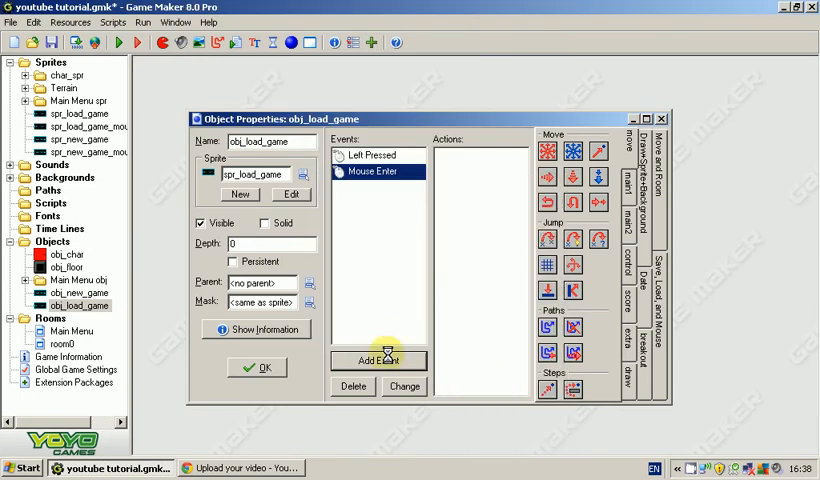
click(378, 360)
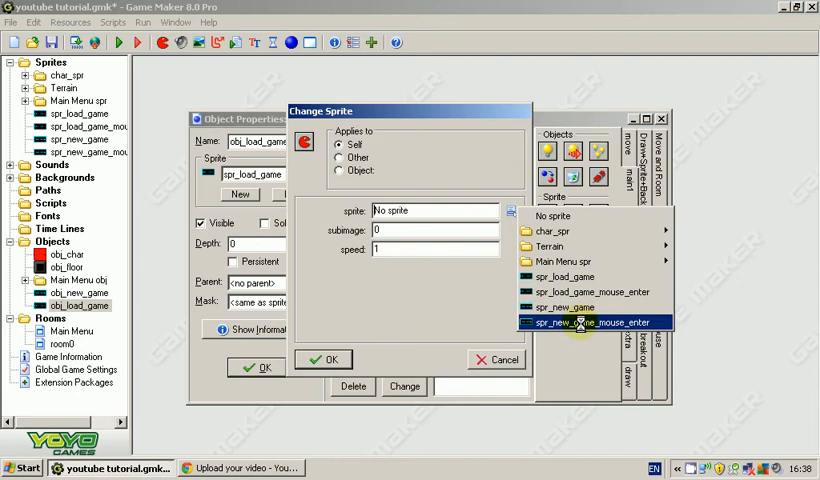
click(324, 360)
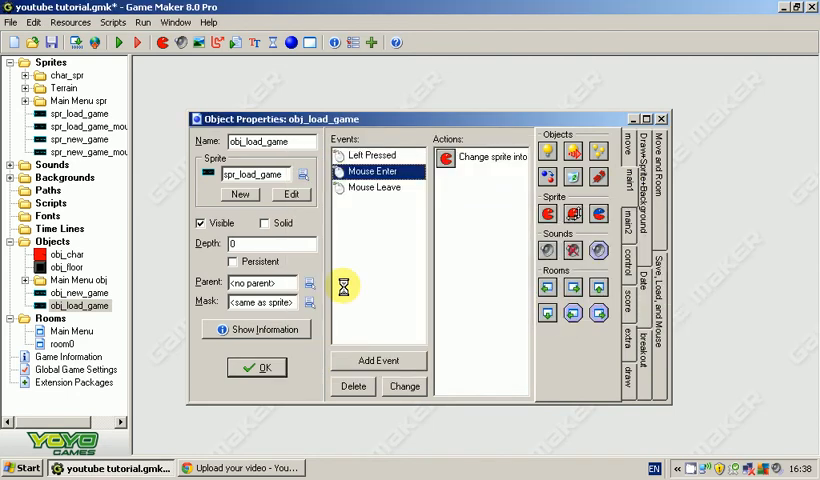
- Revert to spr_load_game on leave, add the rollover sound, and load savegame on Left Pressed
double_click(480, 156)
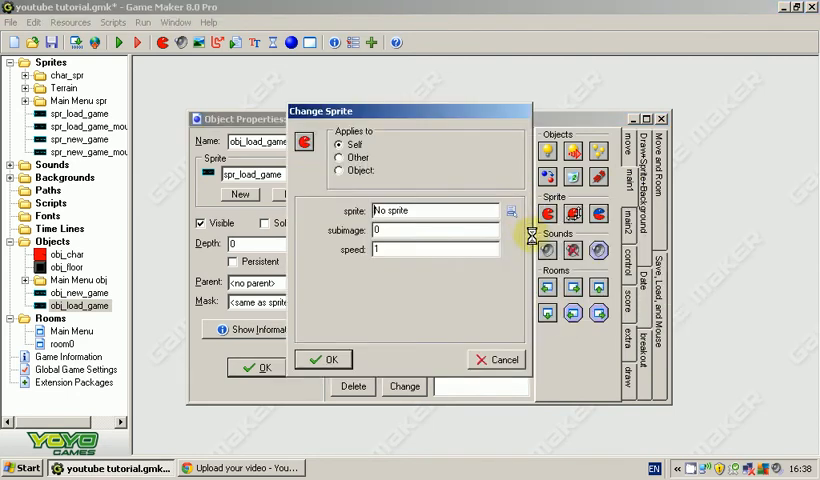
click(508, 212)
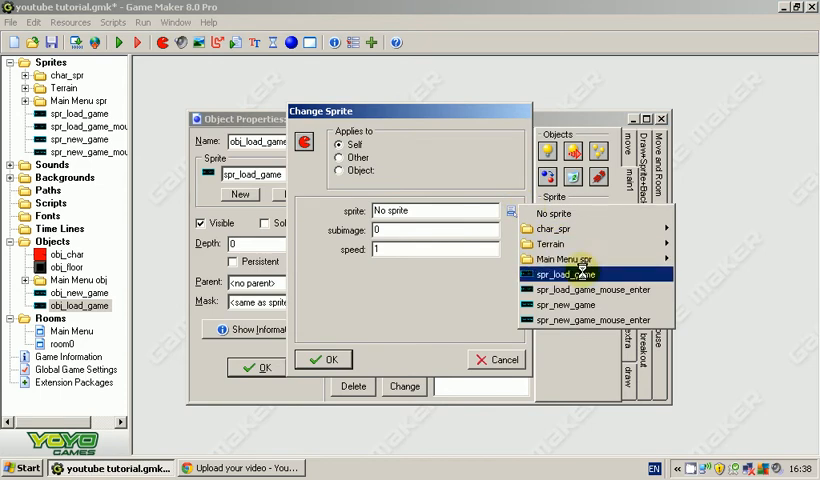
click(324, 360)
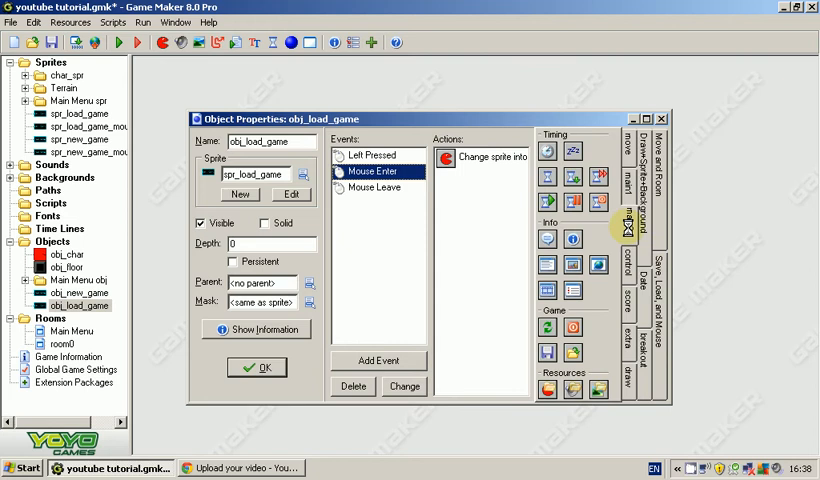
click(626, 228)
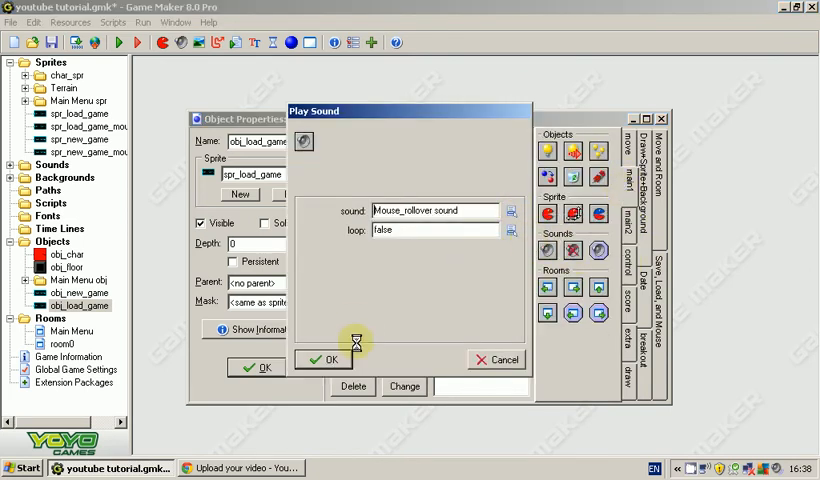
click(320, 360)
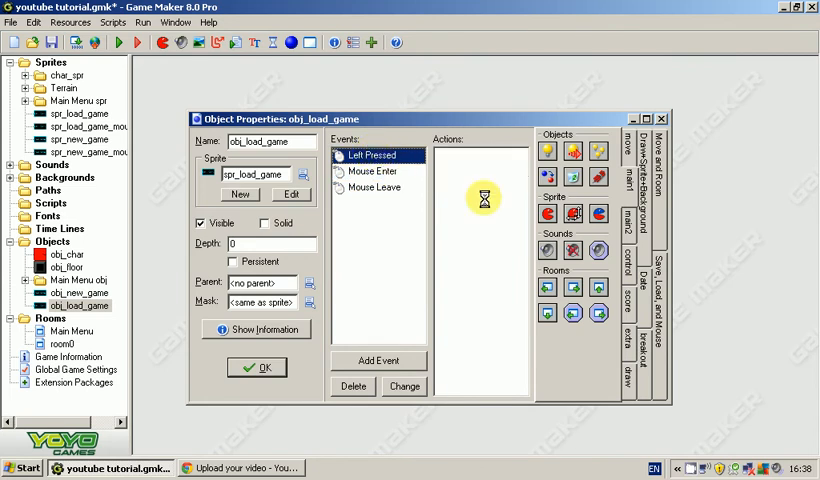
mouse_move(522, 188)
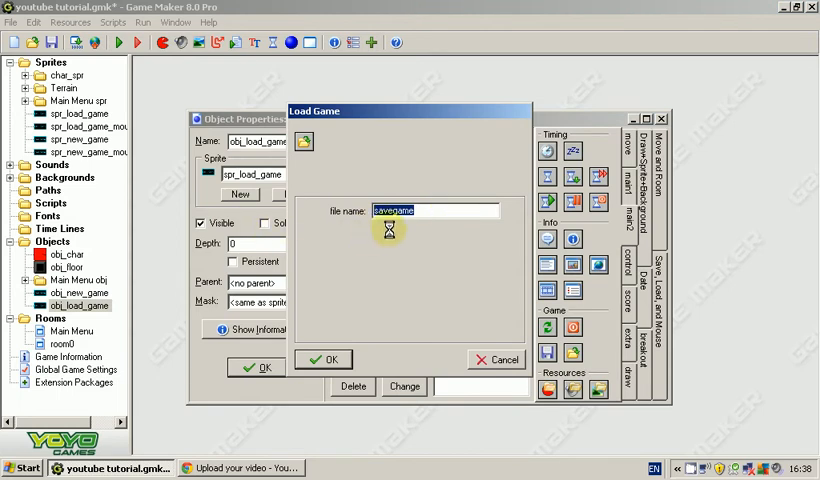
mouse_move(440, 244)
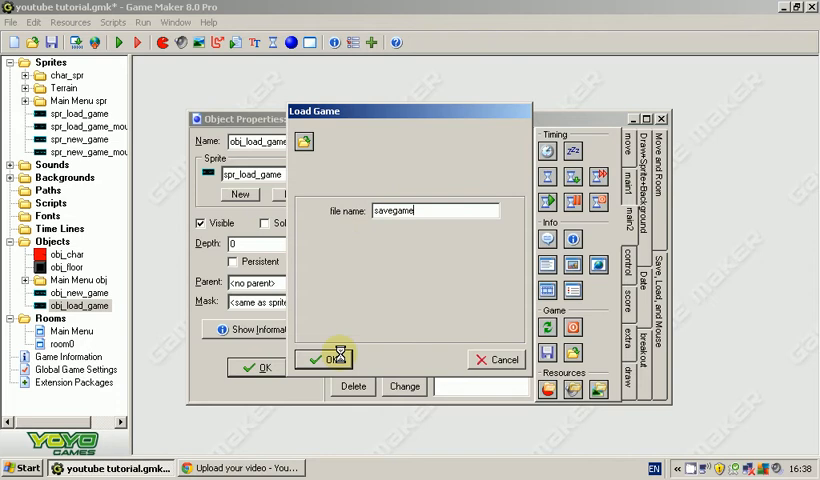
click(322, 360)
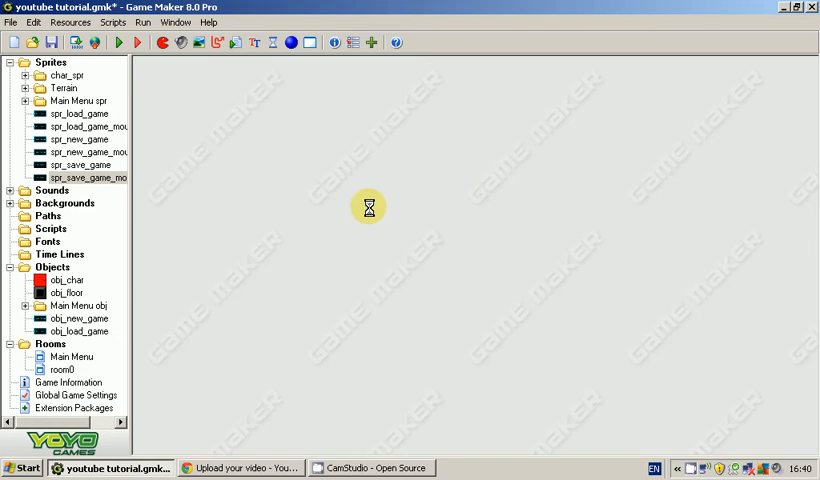
double_click(80, 164)
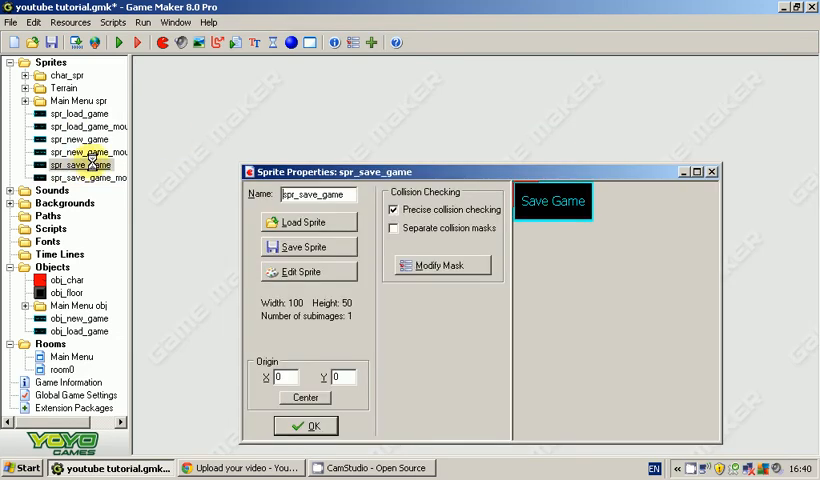
click(308, 272)
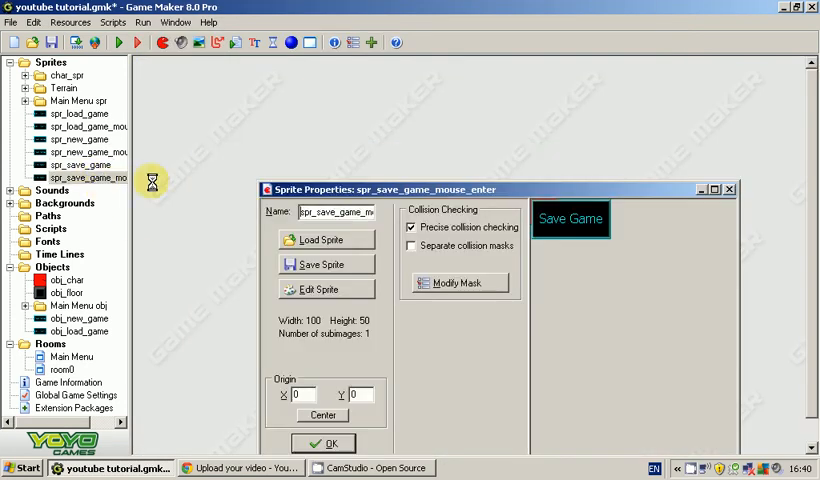
click(324, 288)
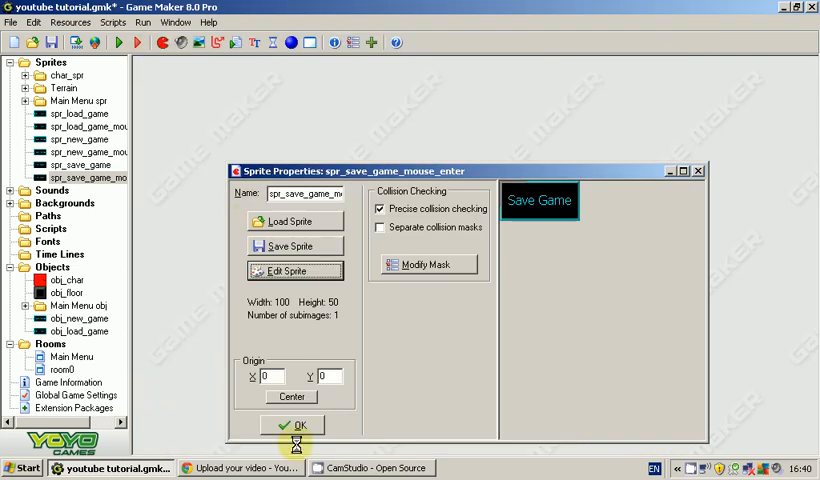
click(292, 424)
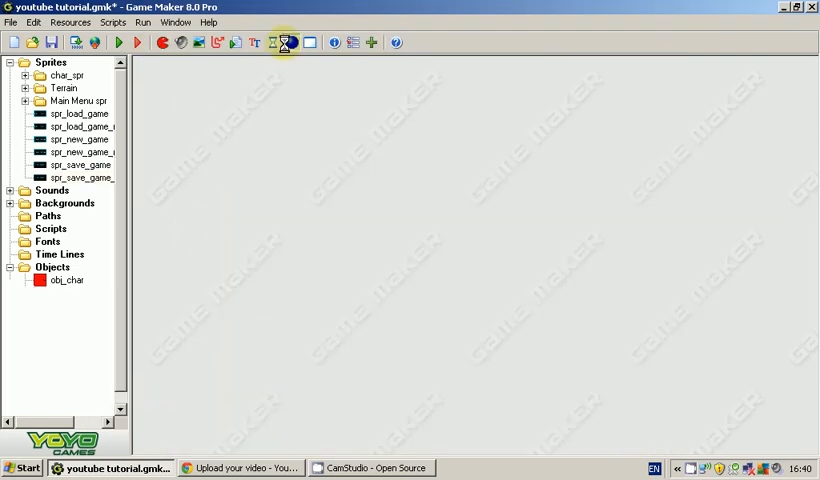
- Create obj_save_game and start adding its mouse events
click(284, 42)
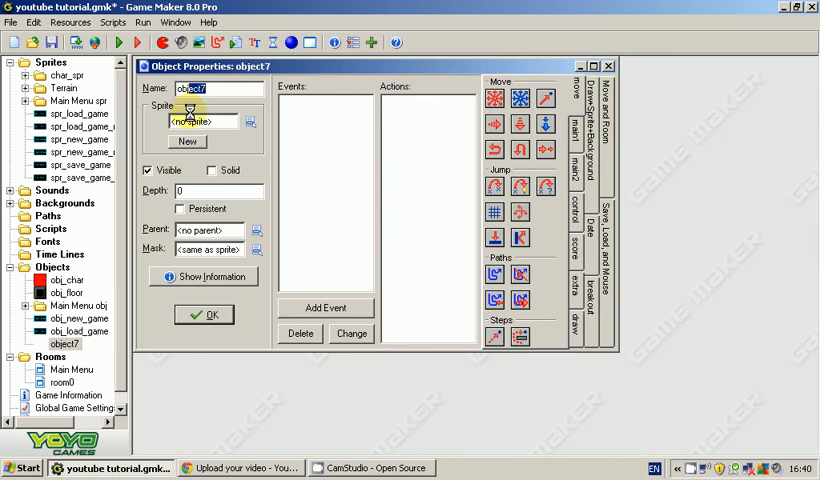
text(obj_save)
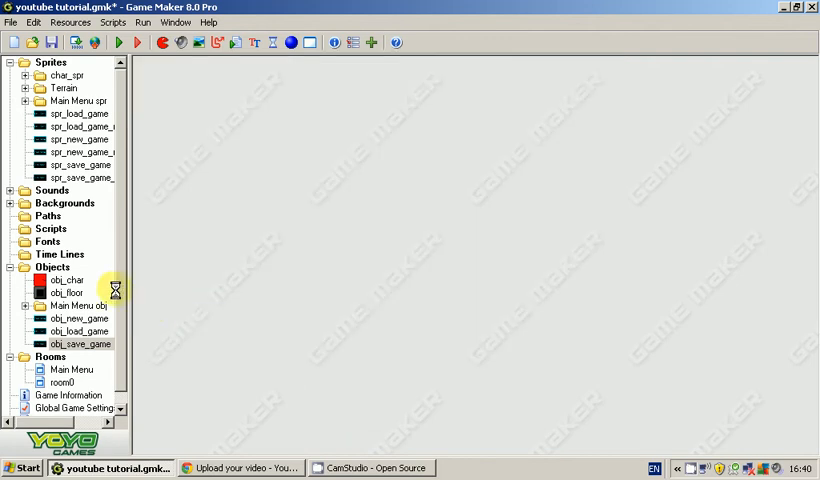
double_click(80, 344)
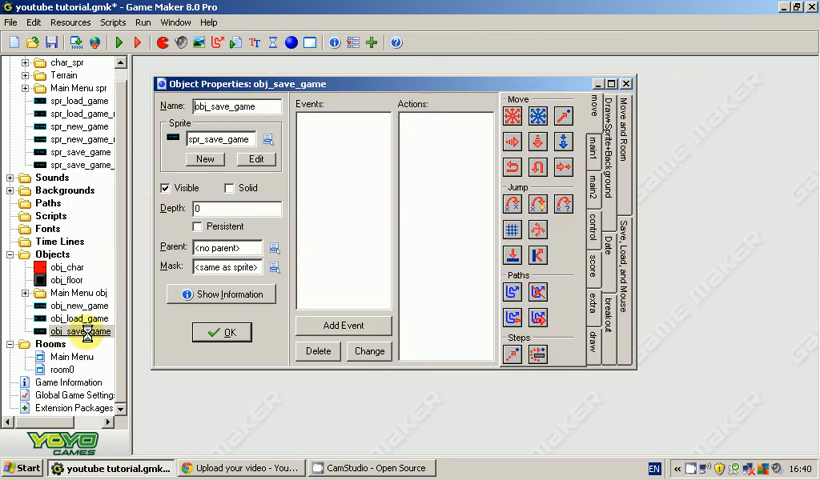
click(344, 324)
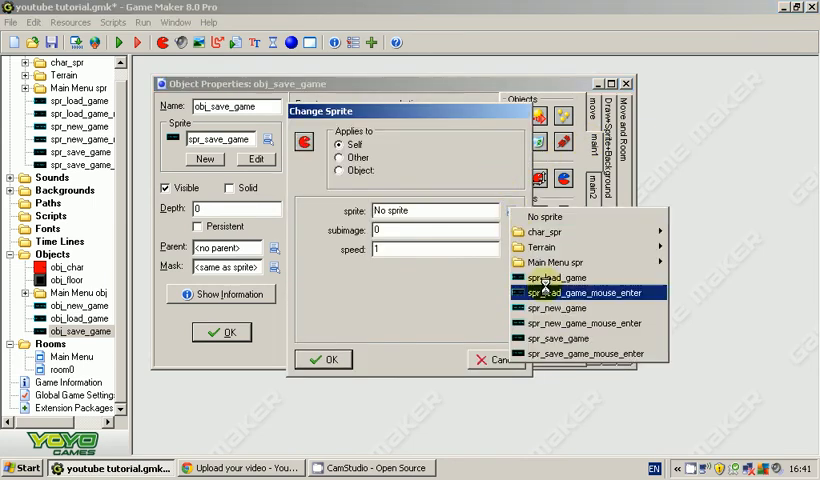
- Switch to the hover sprite on Mouse Enter and back on Mouse Leave
click(580, 292)
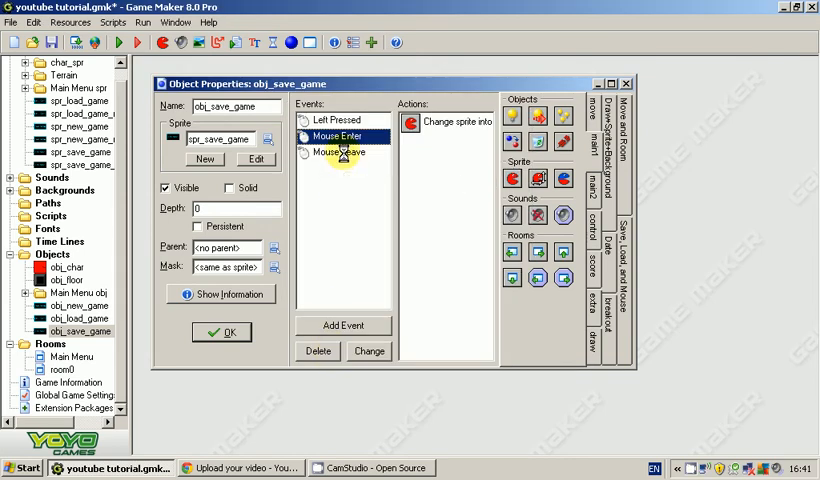
double_click(452, 122)
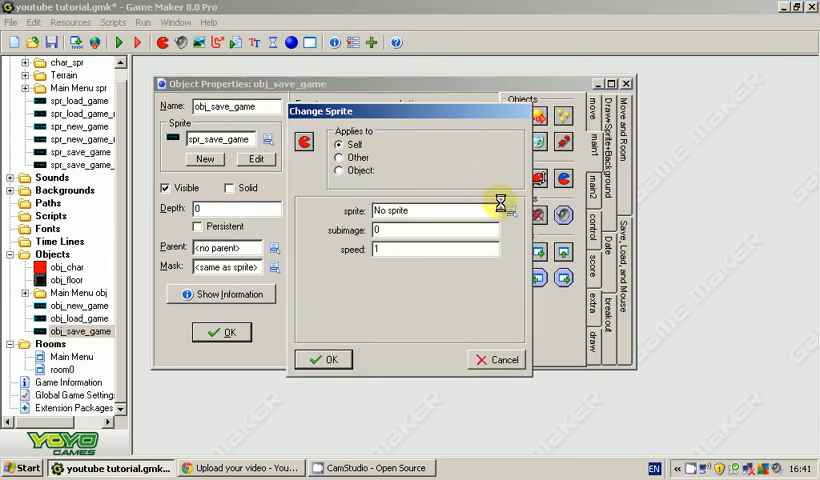
click(510, 212)
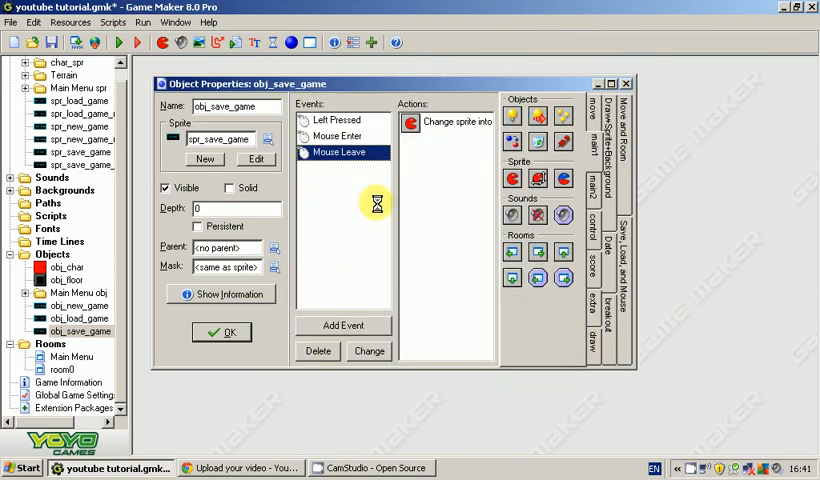
click(340, 136)
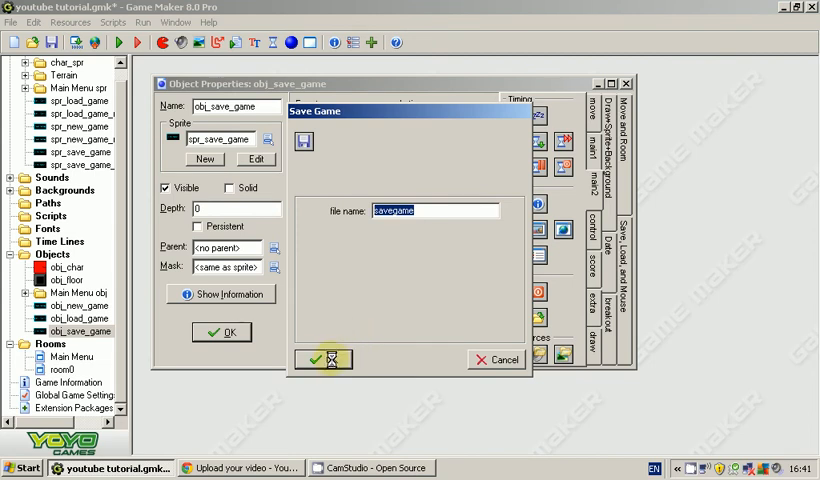
- On Left Pressed save to savegame and go to the Main Menu room, then close the object
click(318, 358)
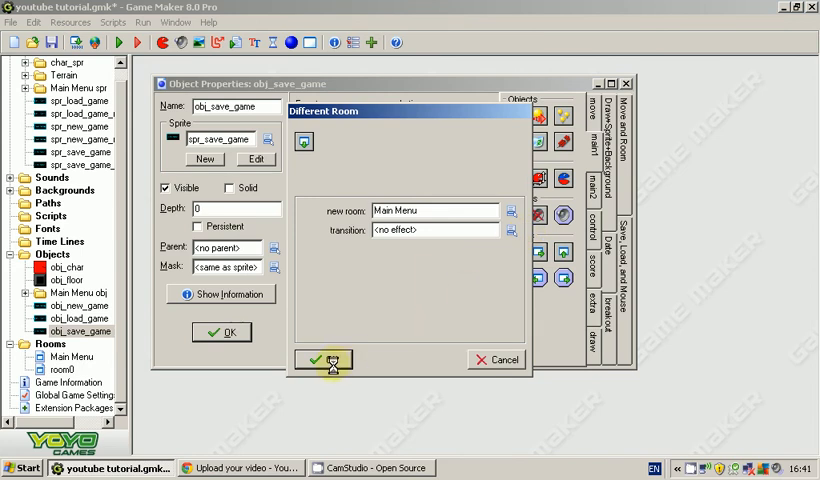
click(322, 360)
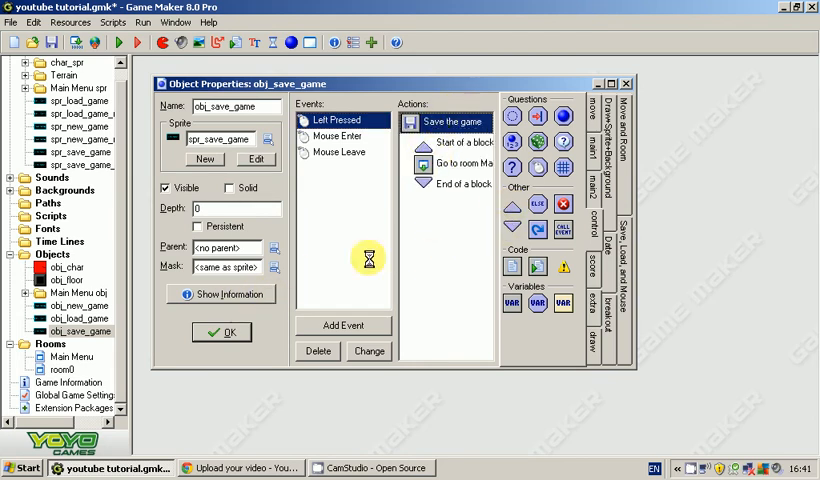
click(456, 164)
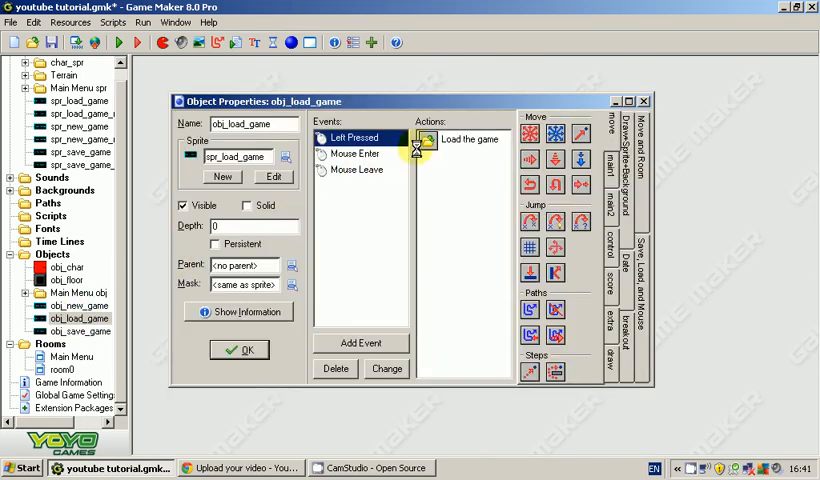
click(238, 350)
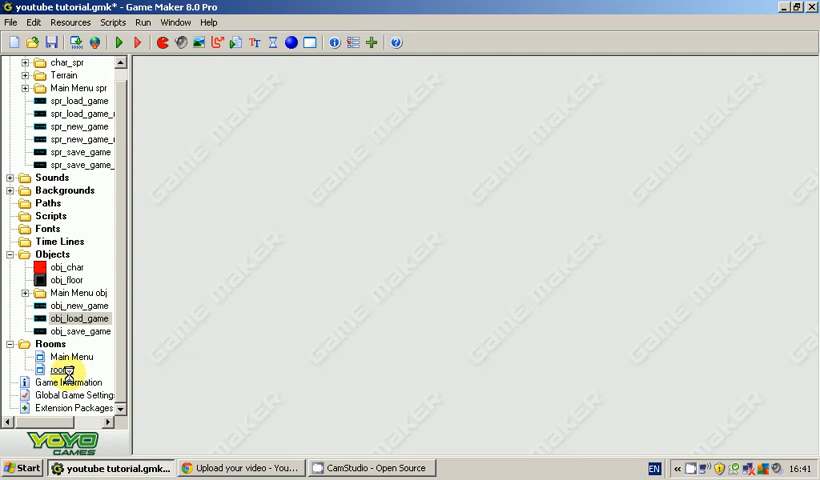
double_click(60, 368)
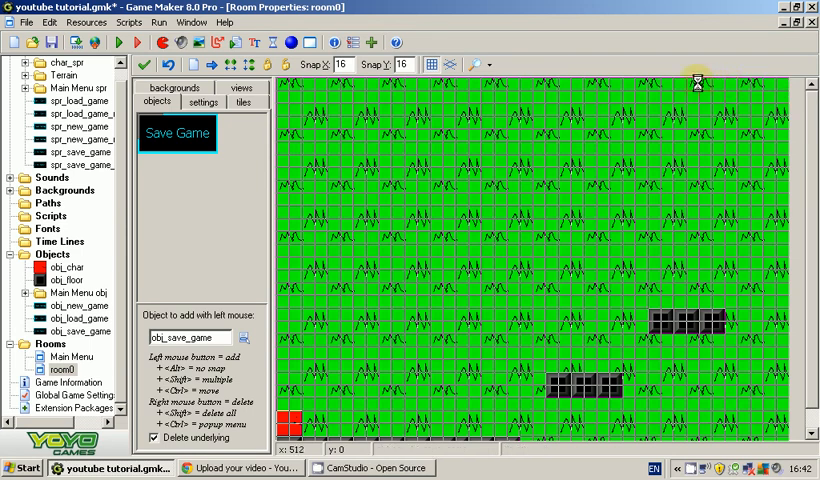
click(144, 64)
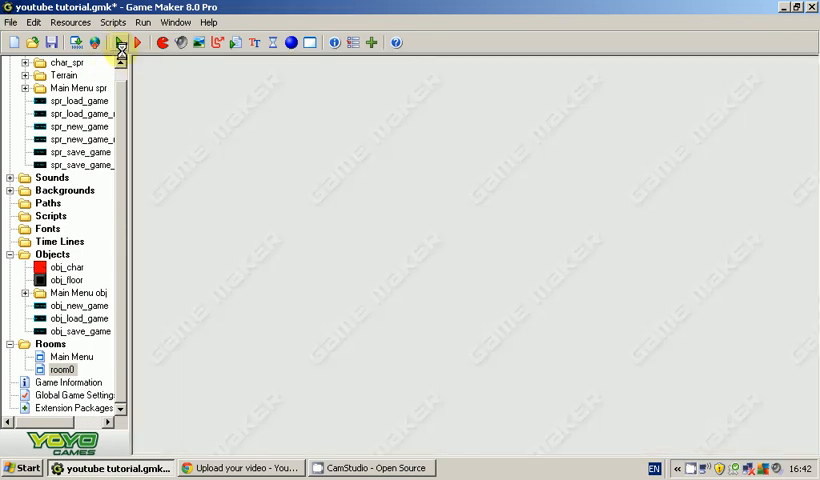
click(120, 48)
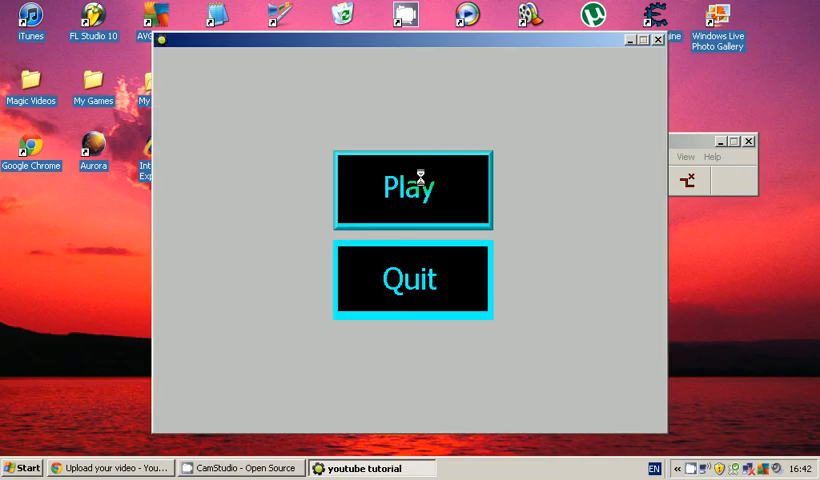
click(412, 188)
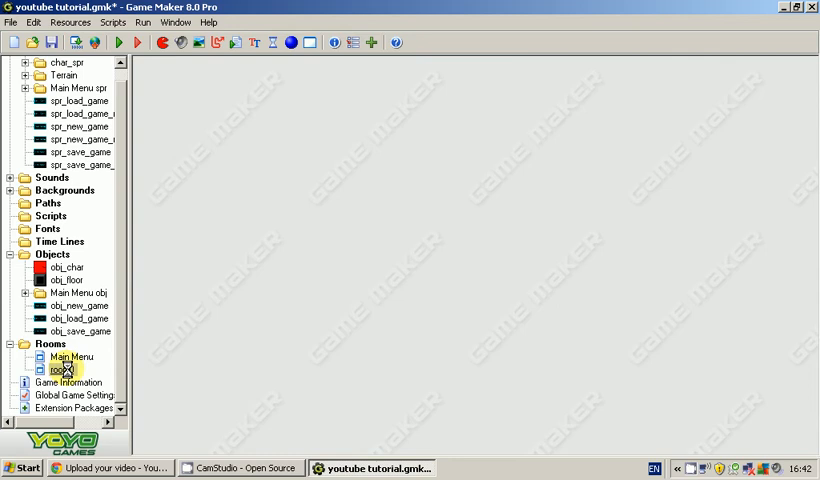
- Rename the new second room to 'load game/new game'
double_click(64, 368)
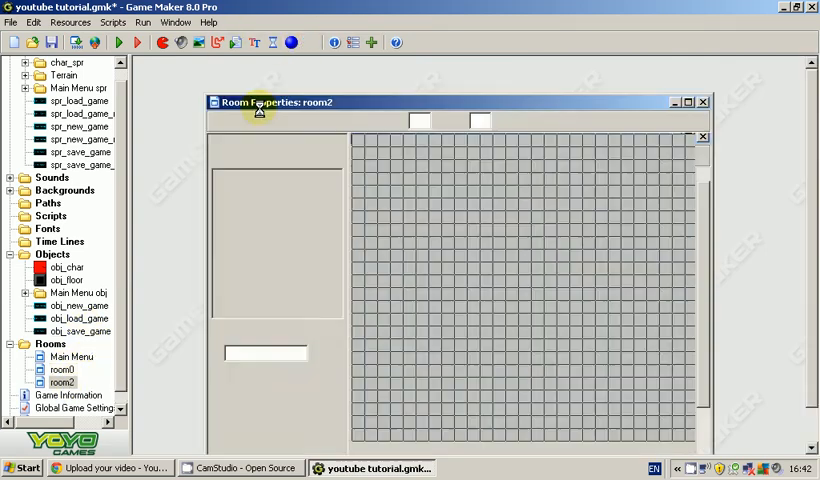
click(702, 100)
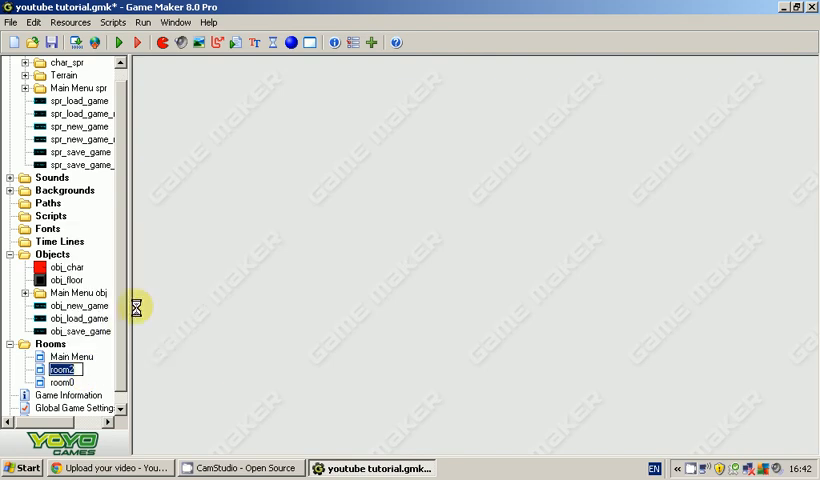
text(load ga)
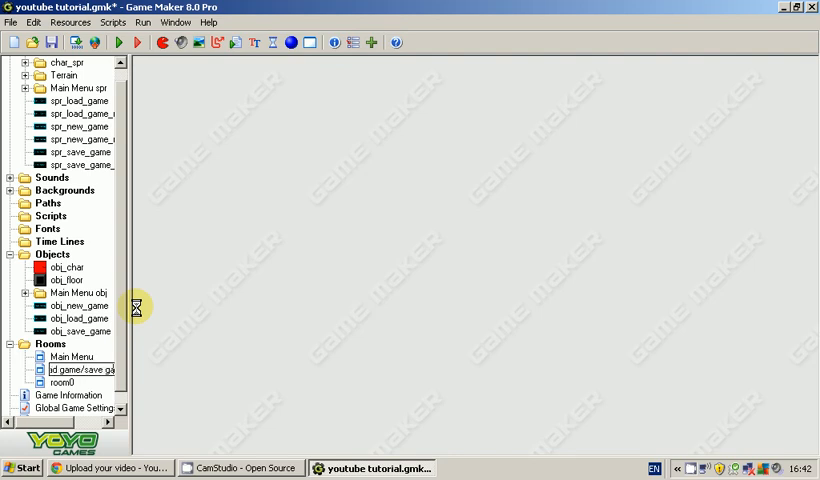
double_click(80, 370)
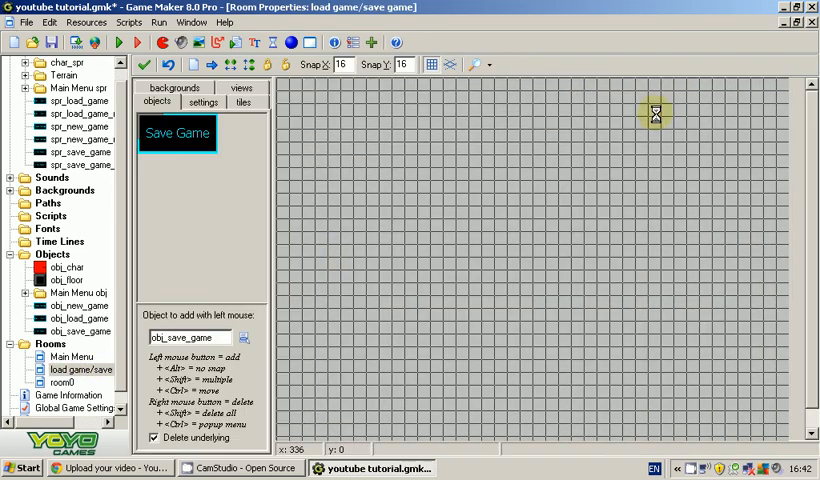
right_click(68, 370)
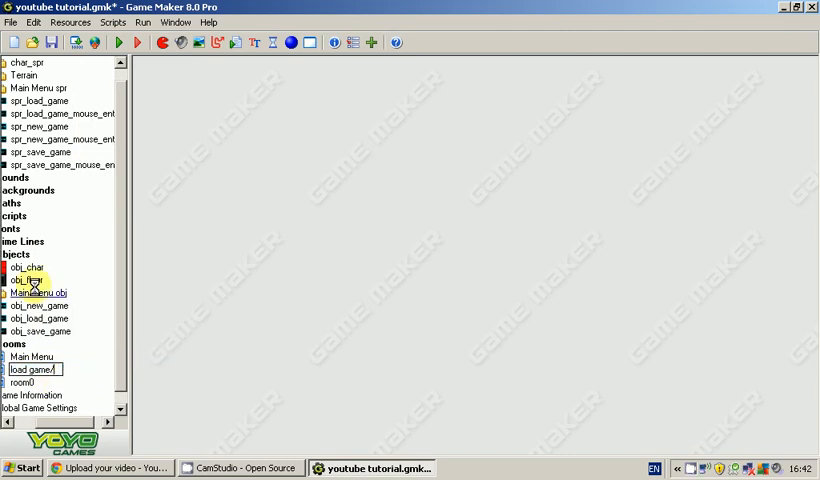
text(new gae)
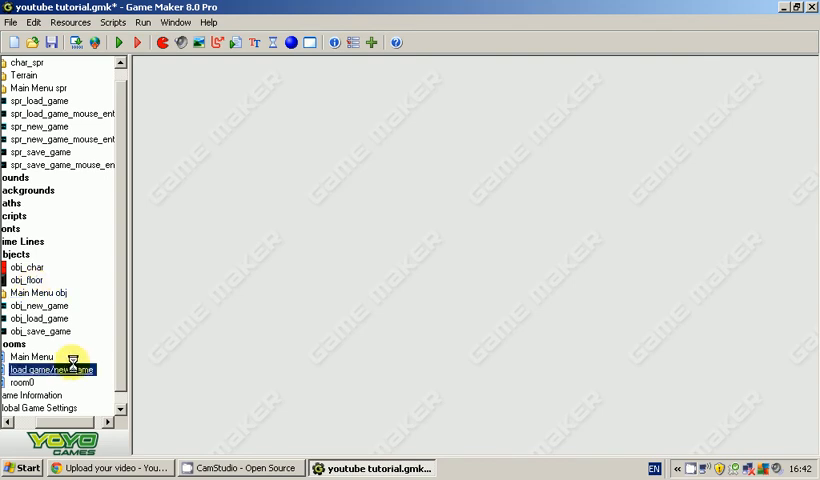
- Place the obj_load_game button in the load game/new game room and close it
double_click(52, 368)
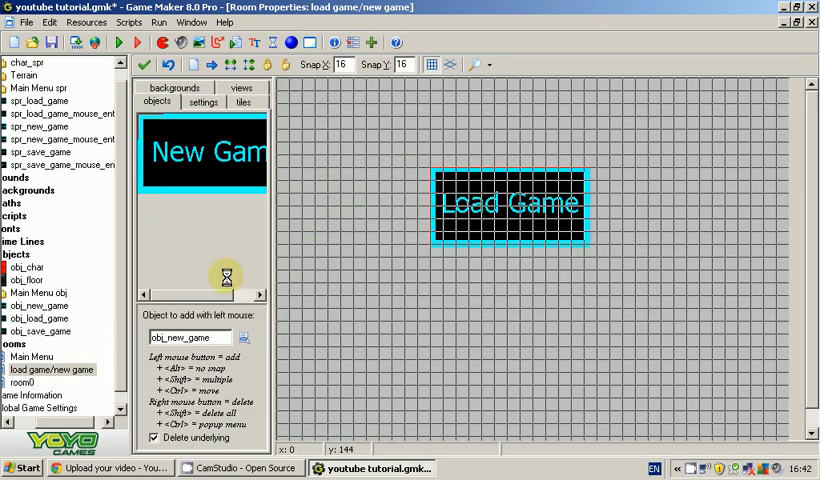
click(512, 296)
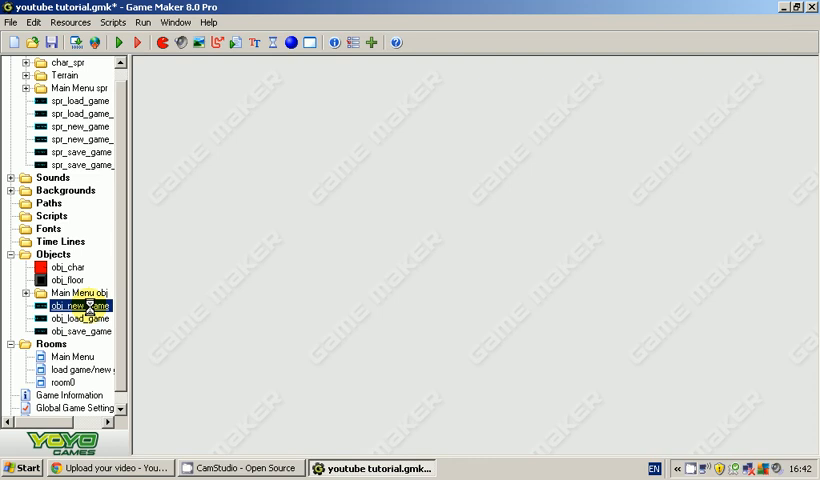
double_click(76, 304)
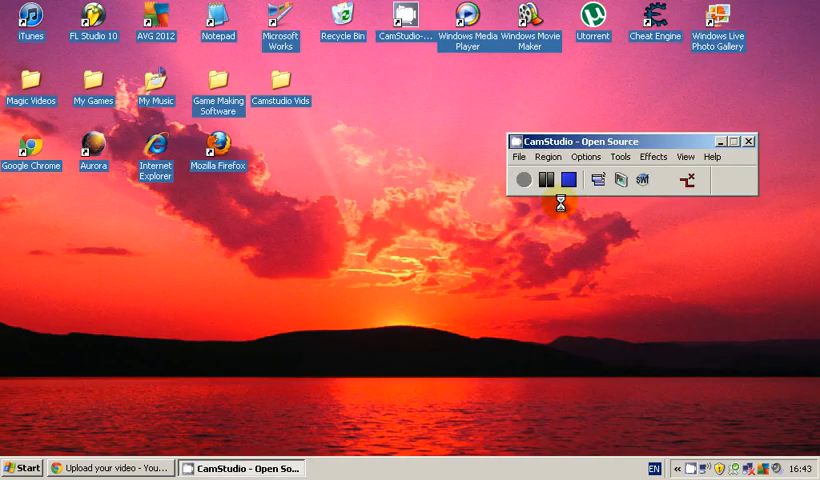
- Retarget obj_play_button's Left Pressed Go to room action to the load game/new game room
click(524, 180)
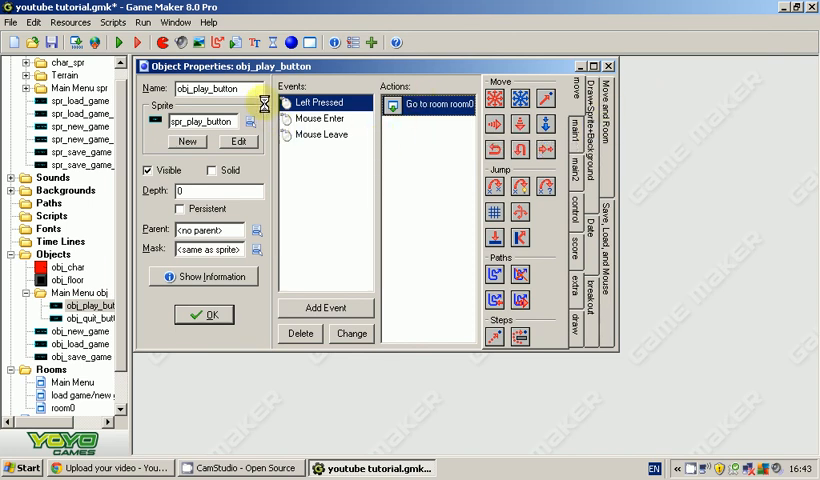
double_click(428, 104)
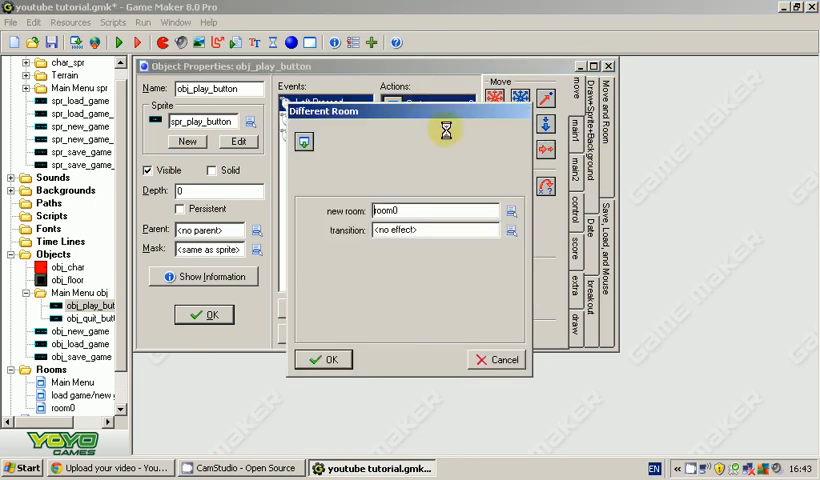
click(512, 210)
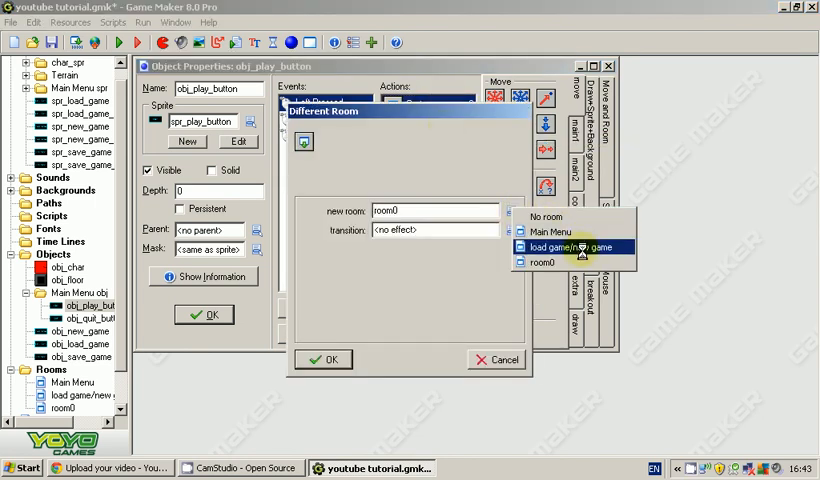
click(324, 360)
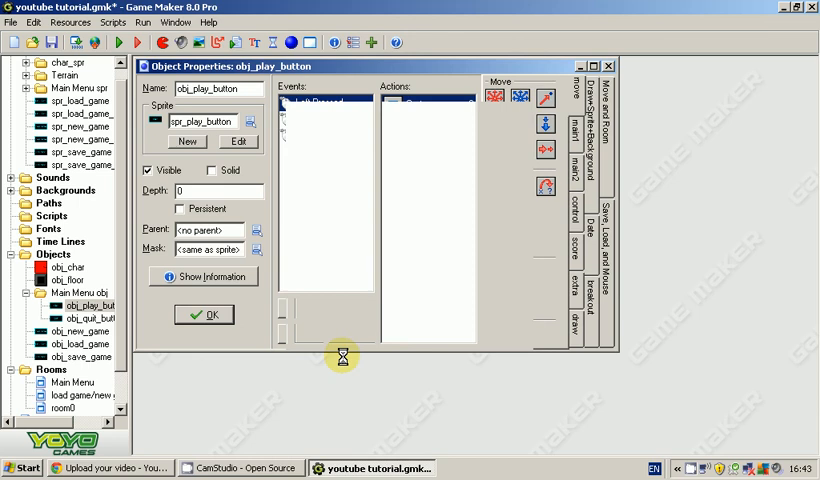
click(204, 314)
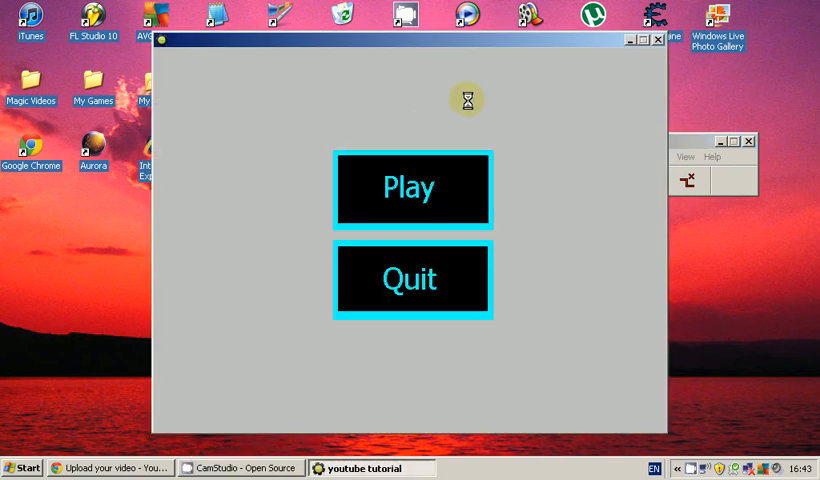
click(410, 188)
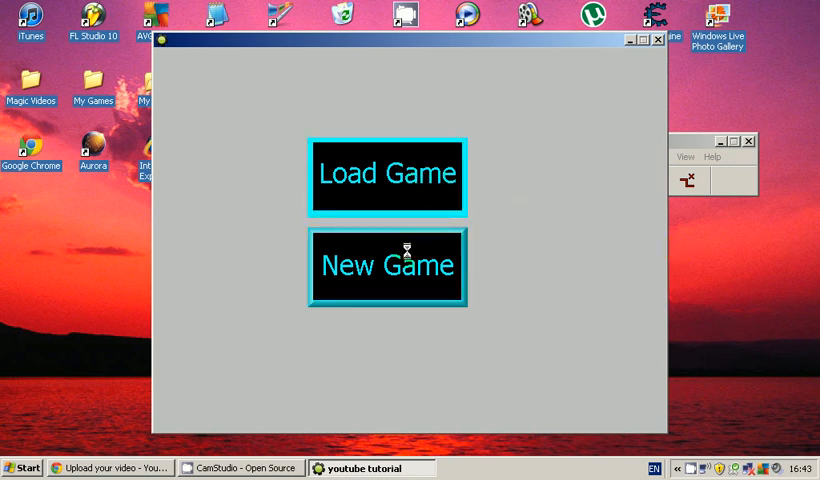
click(386, 266)
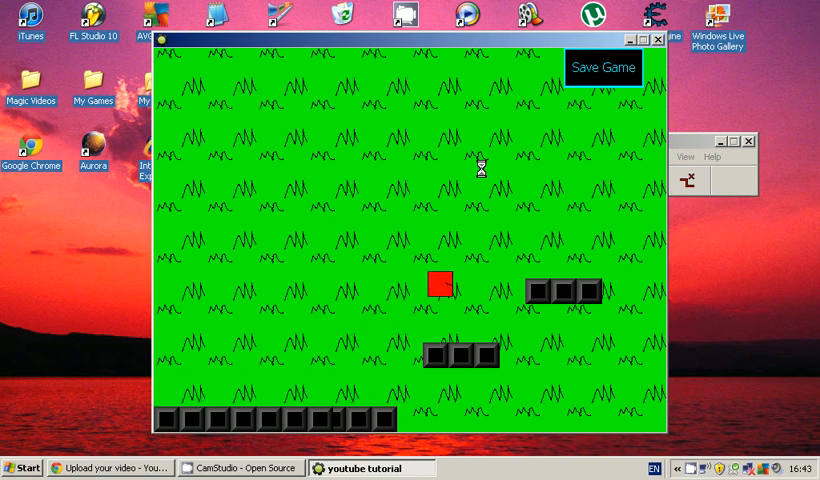
key(Down)
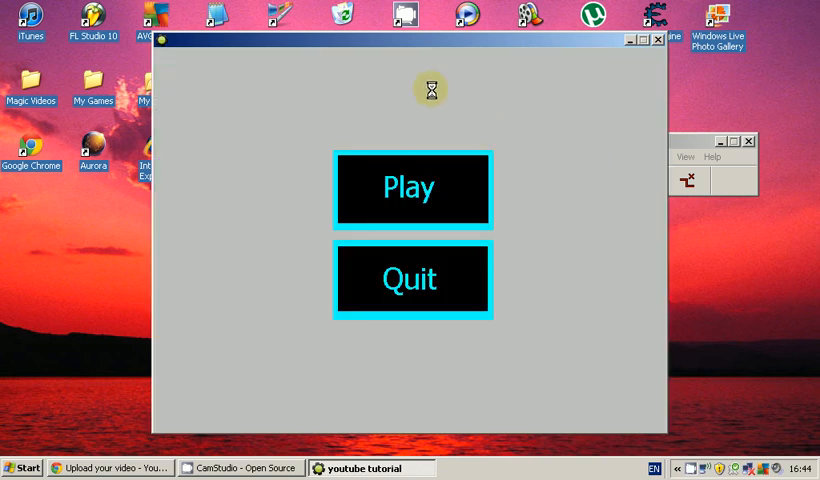
click(412, 188)
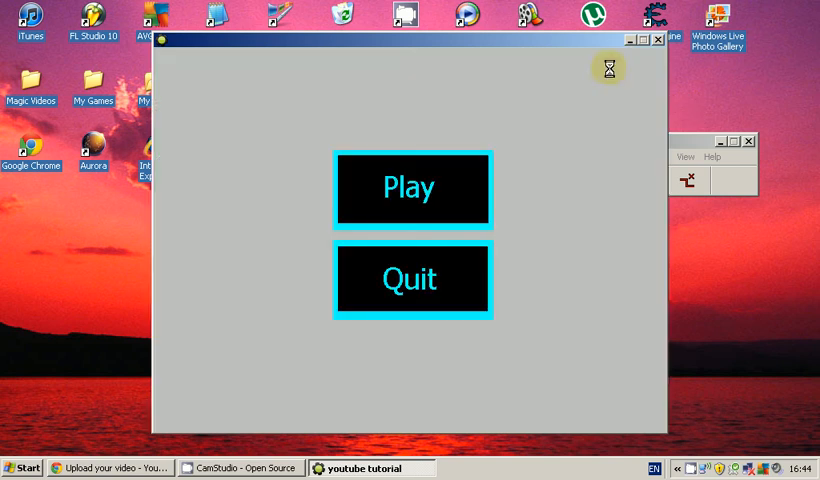
click(410, 188)
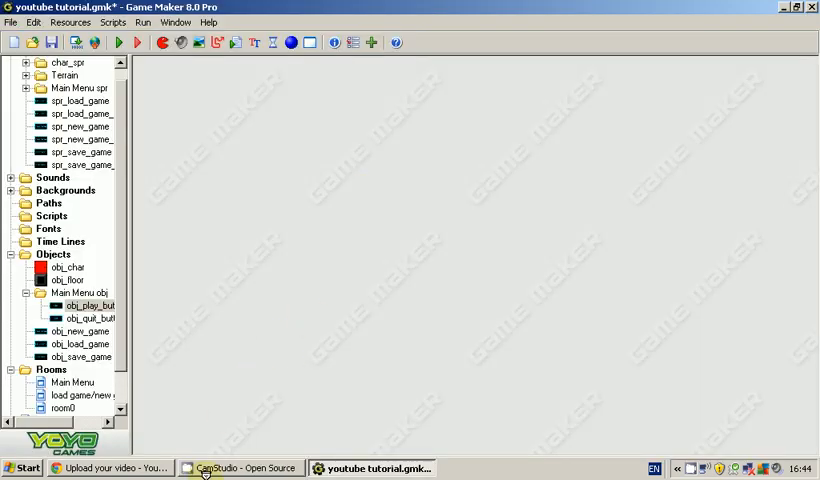
click(240, 468)
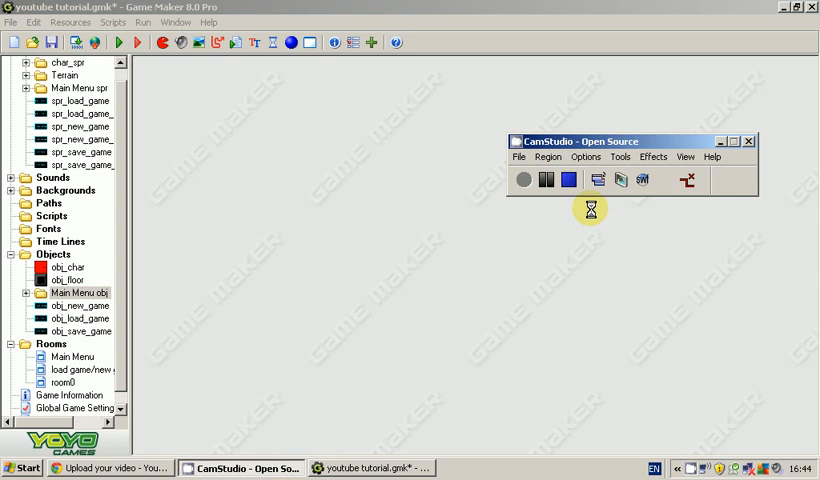
click(572, 180)
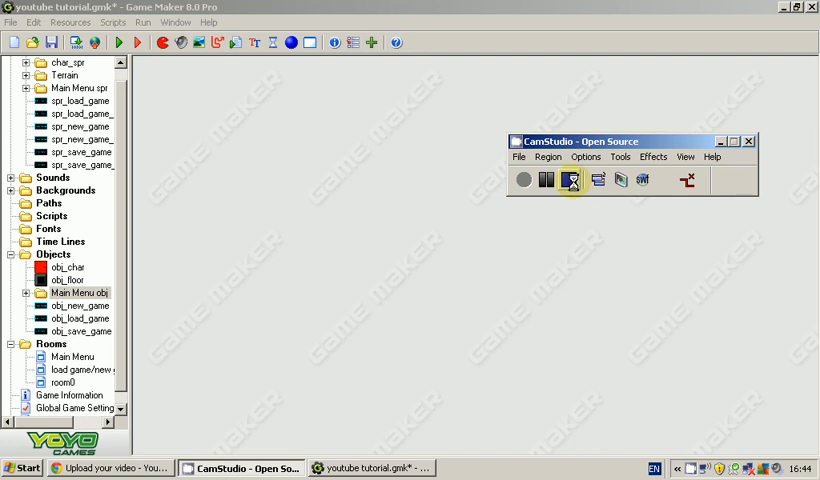